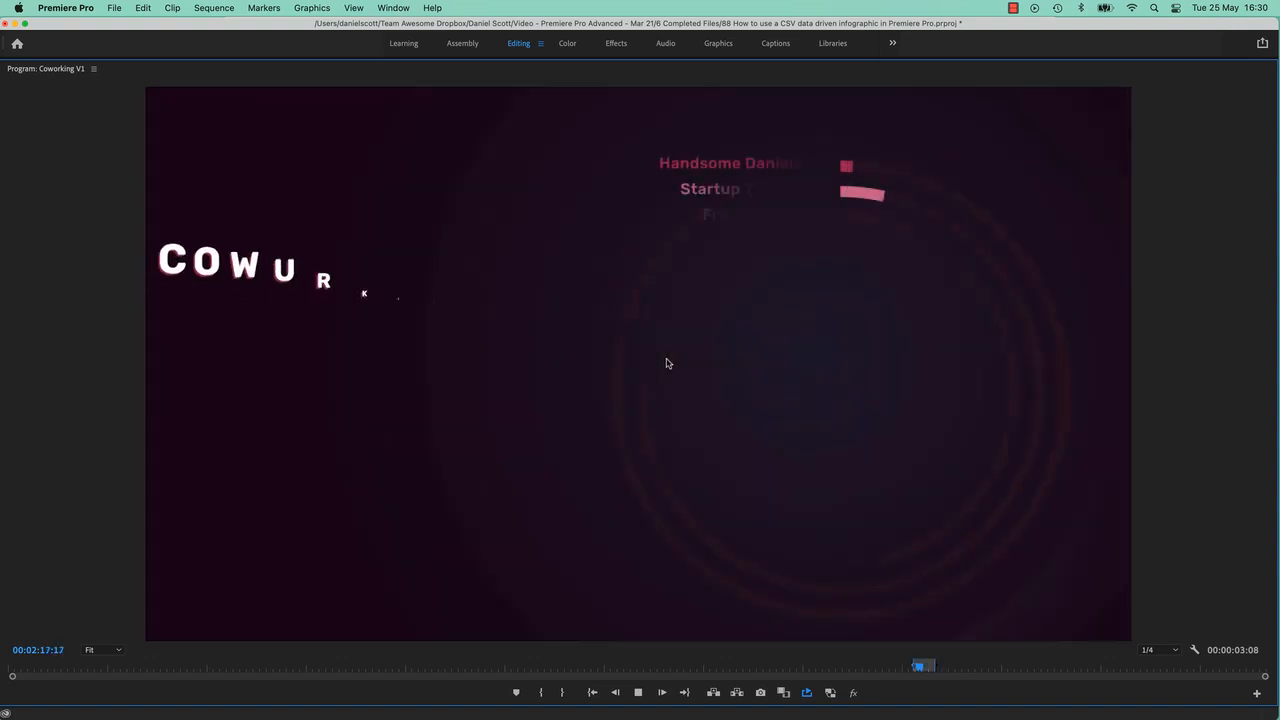
- Park the playhead at an empty spot and search Adobe Stock templates for 'DATA DRIVEN'
left_click(660, 692)
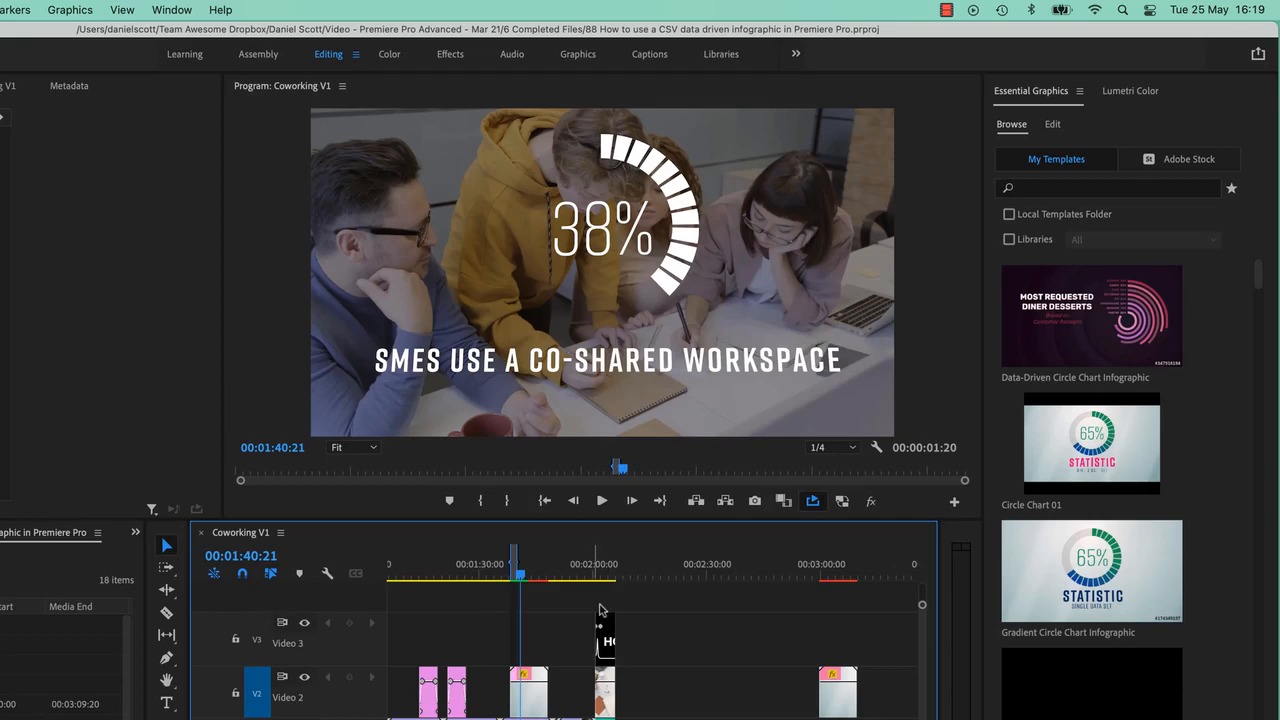
left_click(636, 576)
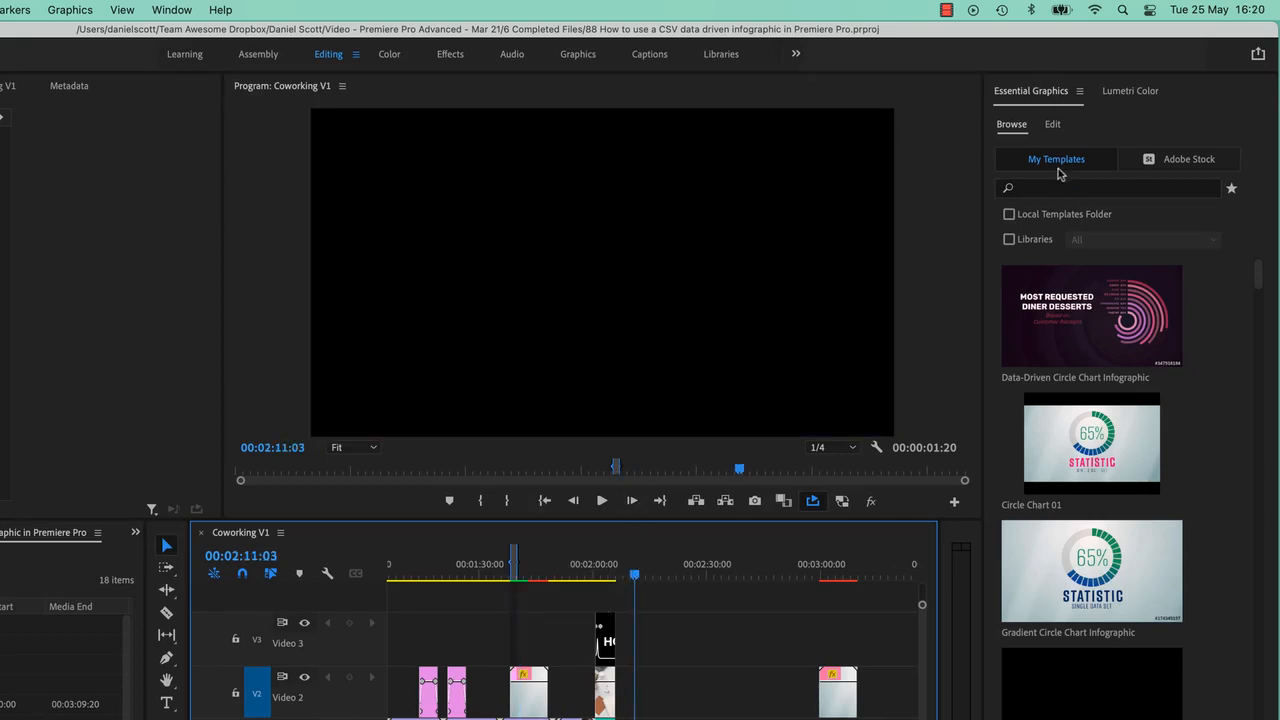
mouse_move(998, 144)
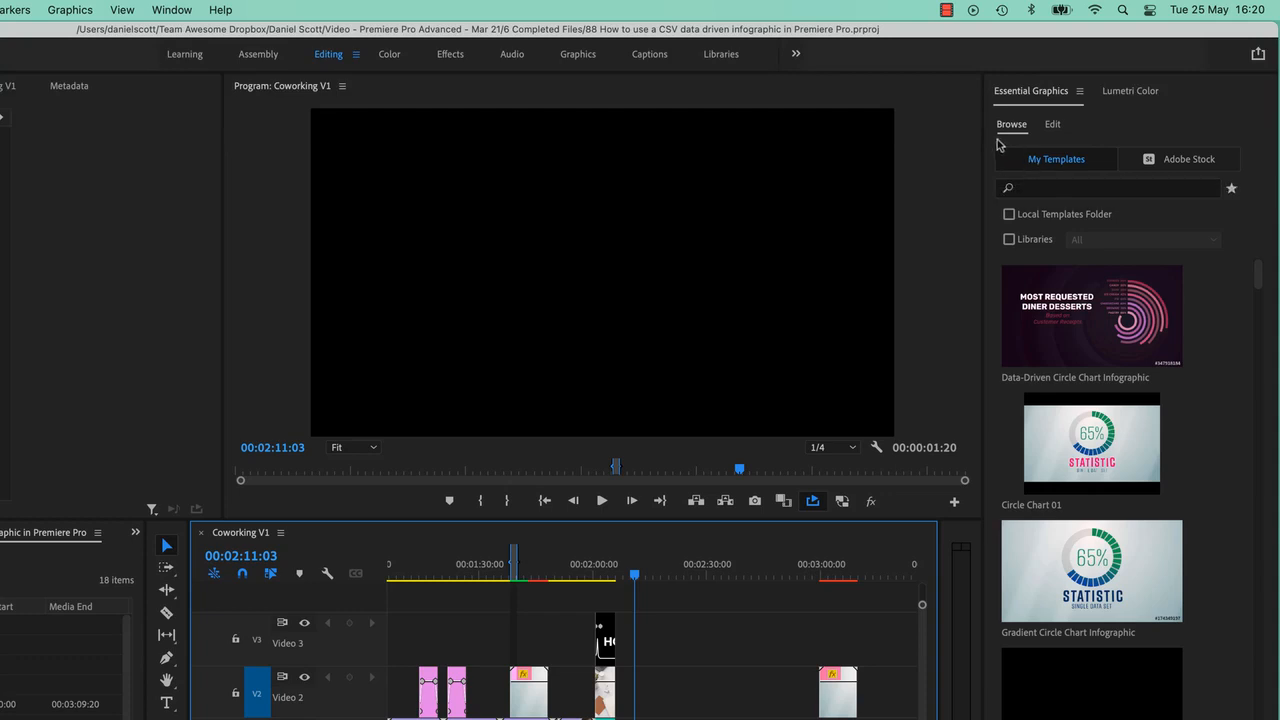
mouse_move(1012, 98)
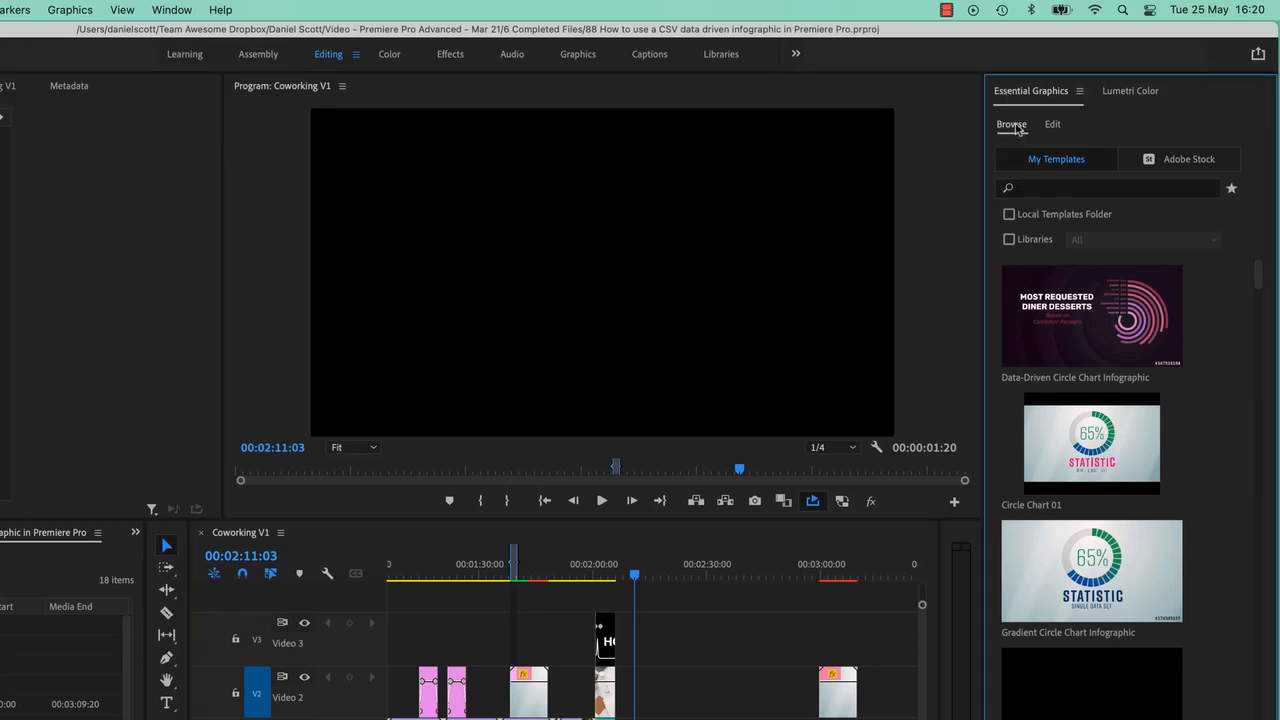
left_click(1188, 160)
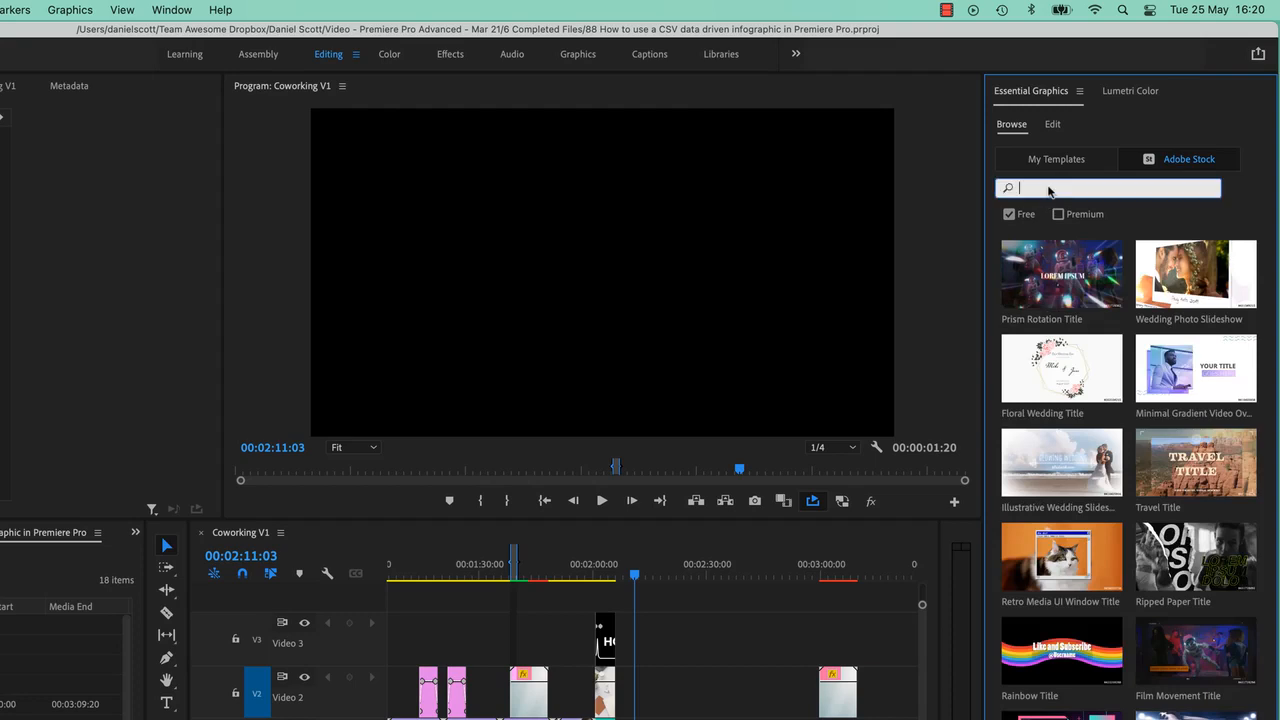
type("DATA DRIVEN")
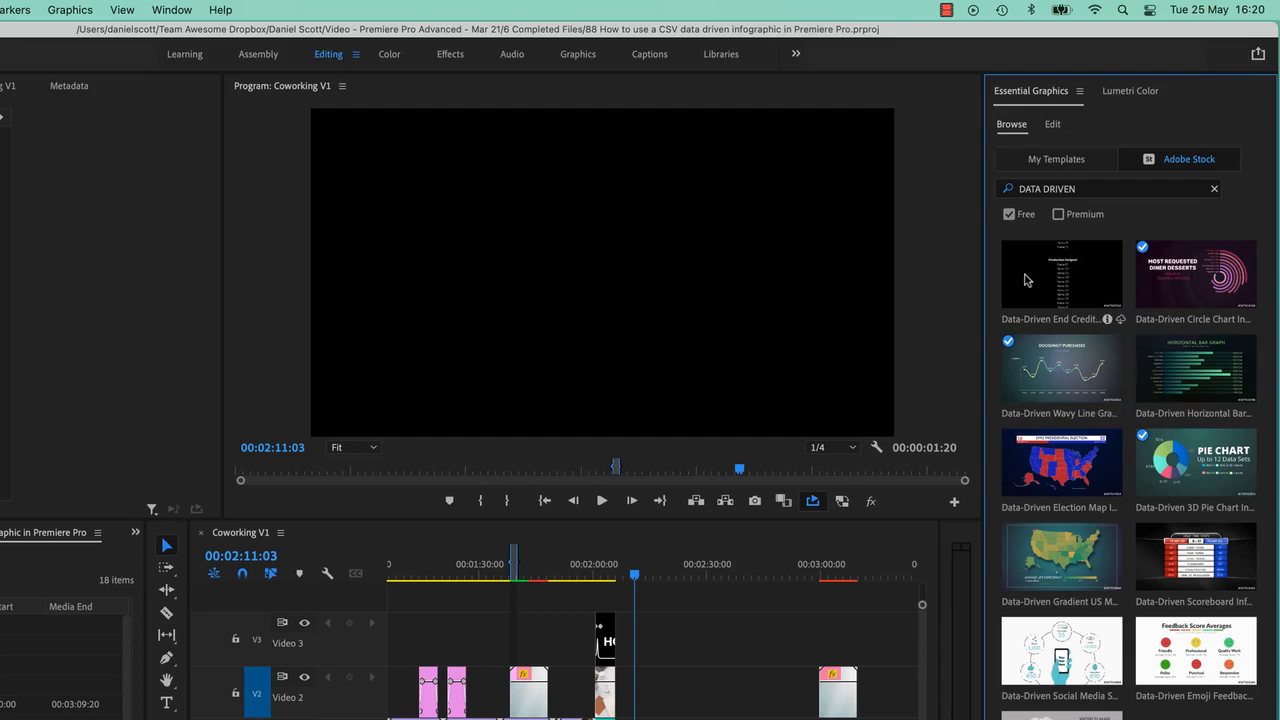
mouse_move(1028, 328)
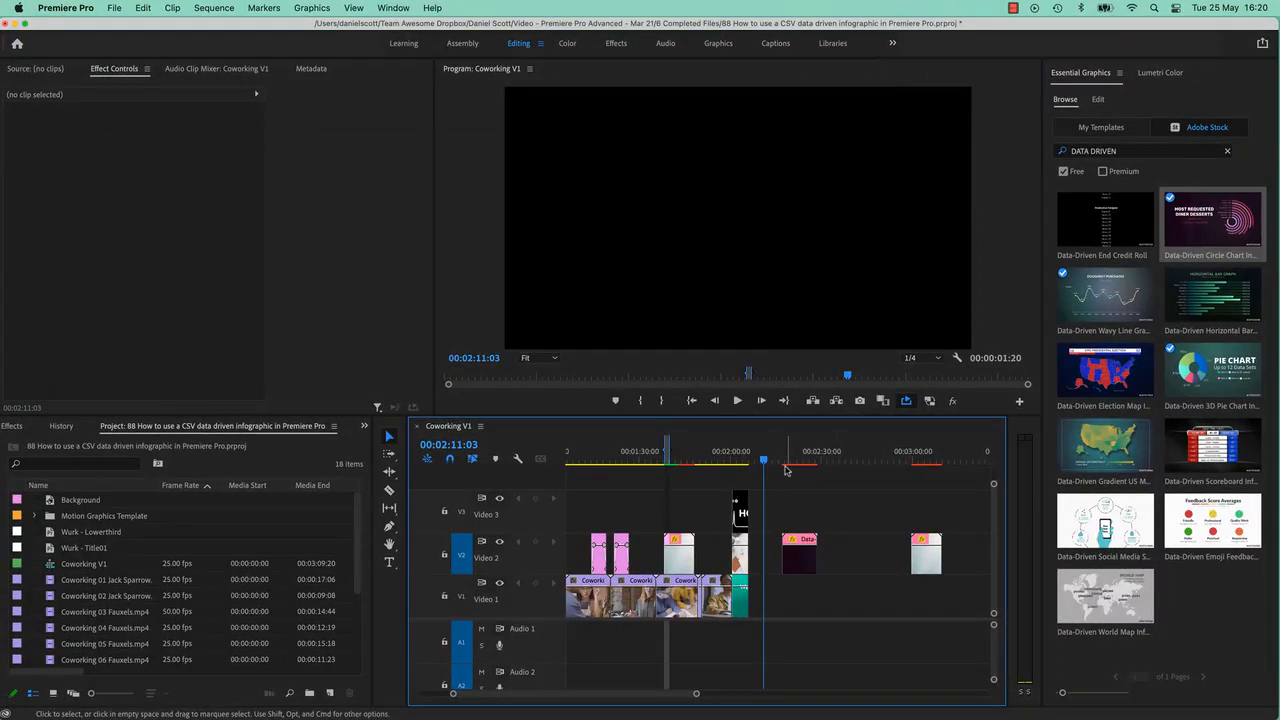
left_click(792, 460)
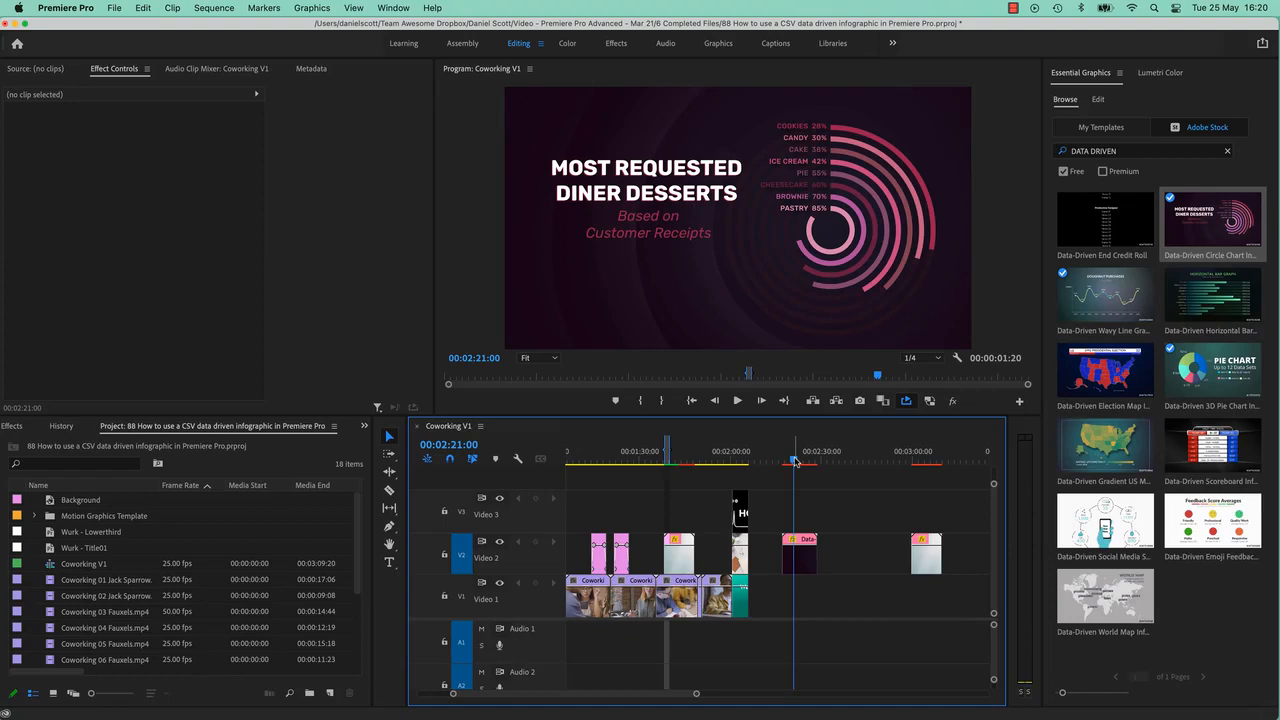
left_click(788, 460)
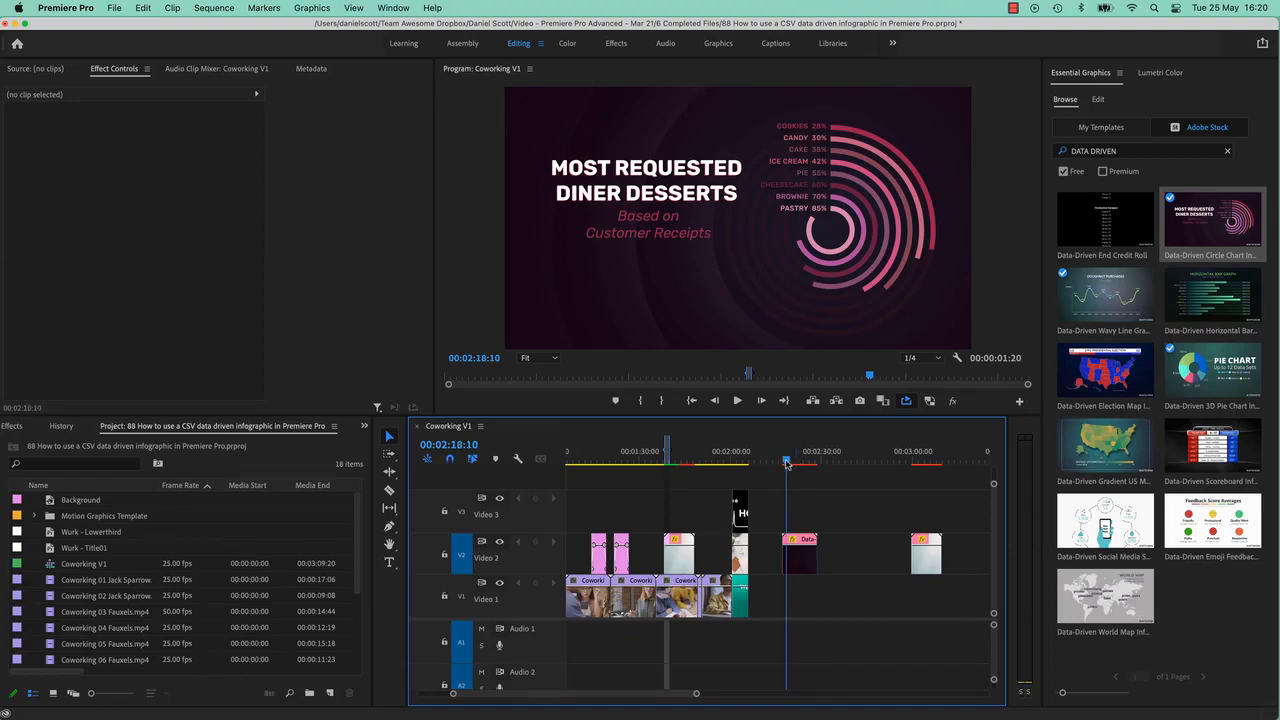
left_click(664, 458)
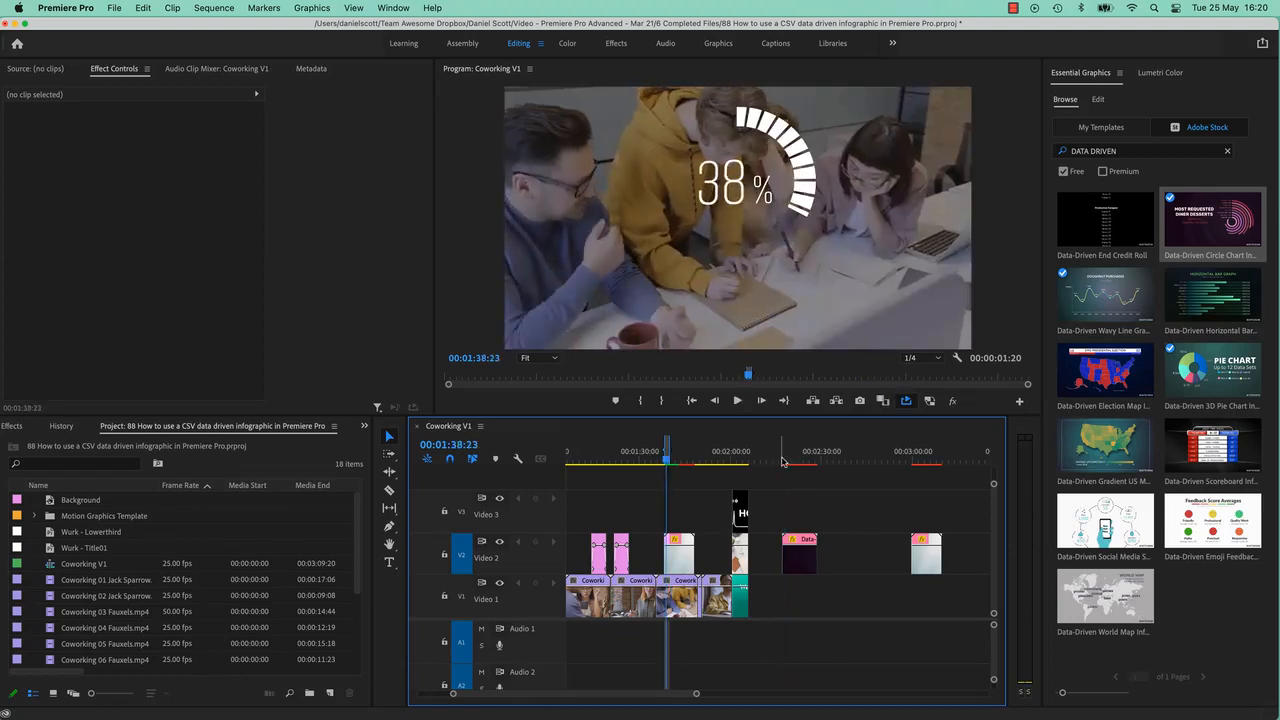
left_click(772, 460)
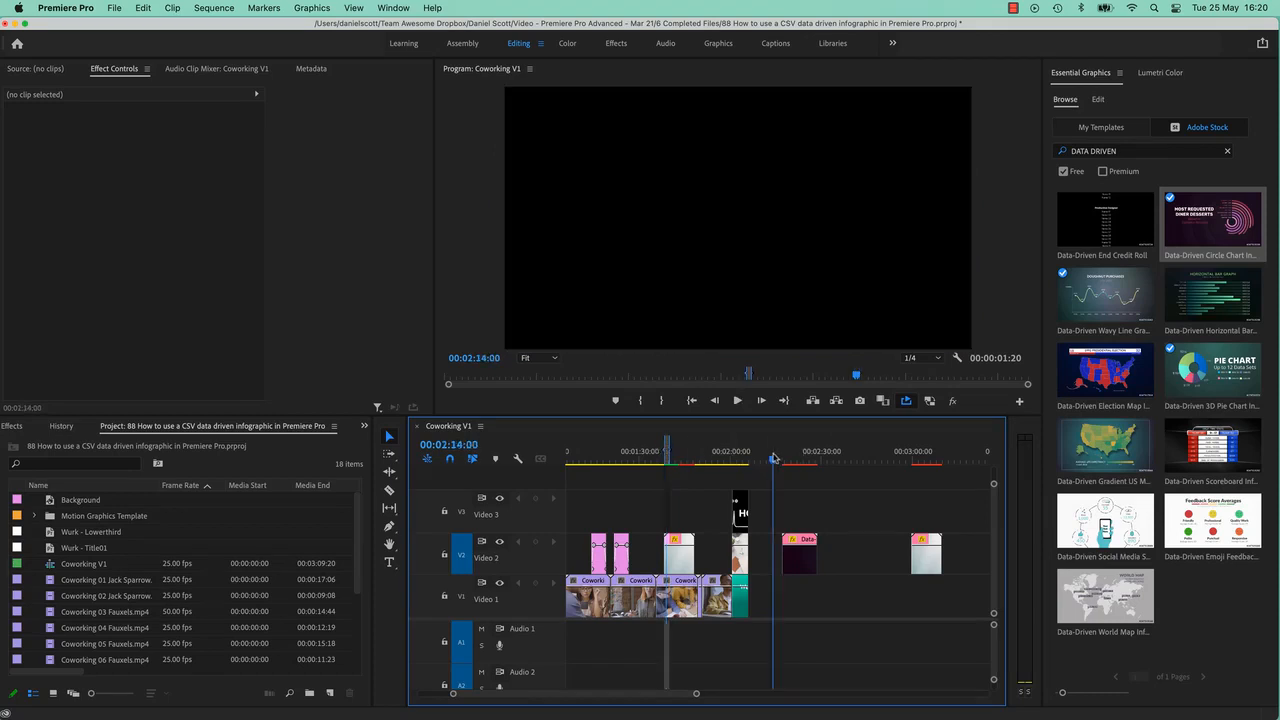
left_click(784, 458)
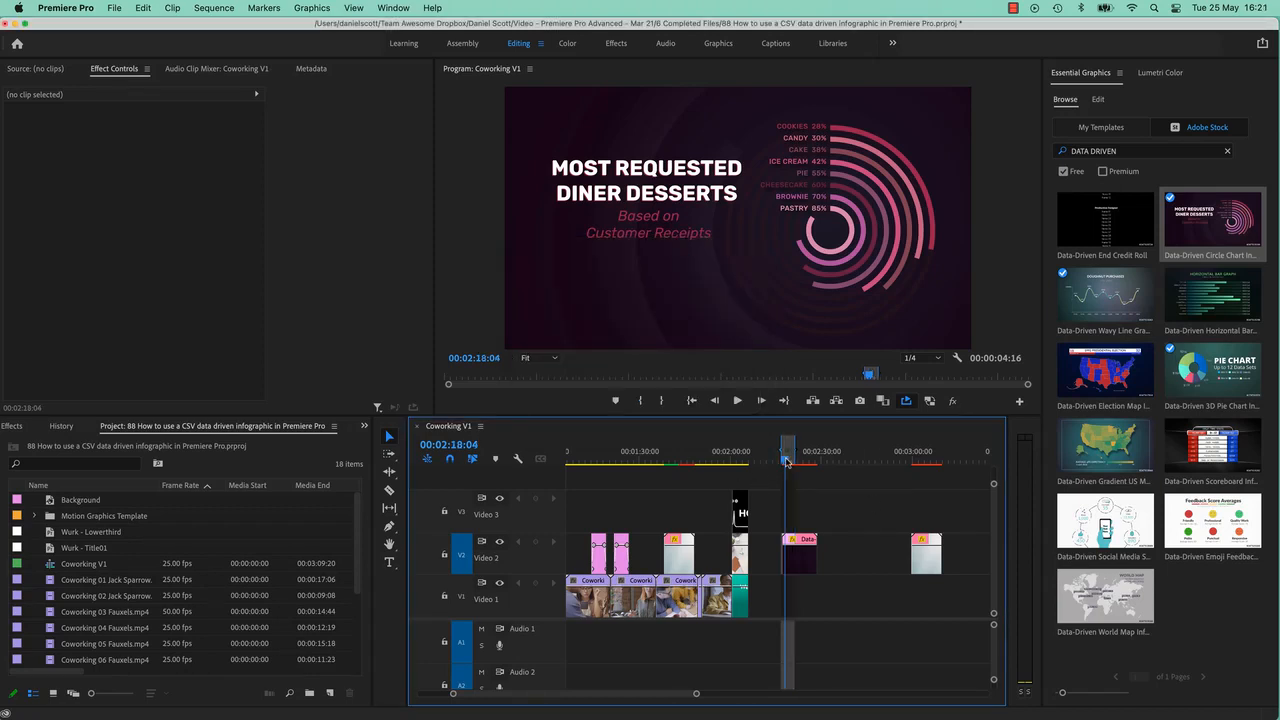
left_click(736, 400)
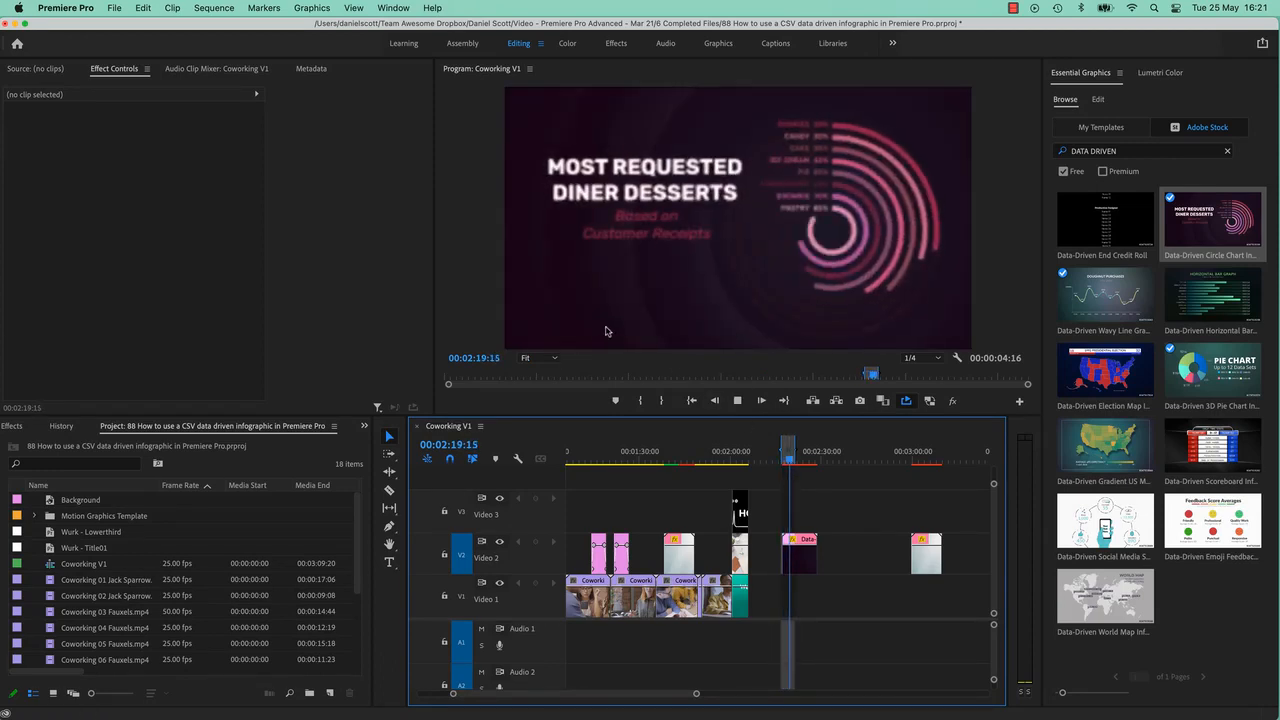
left_click(786, 450)
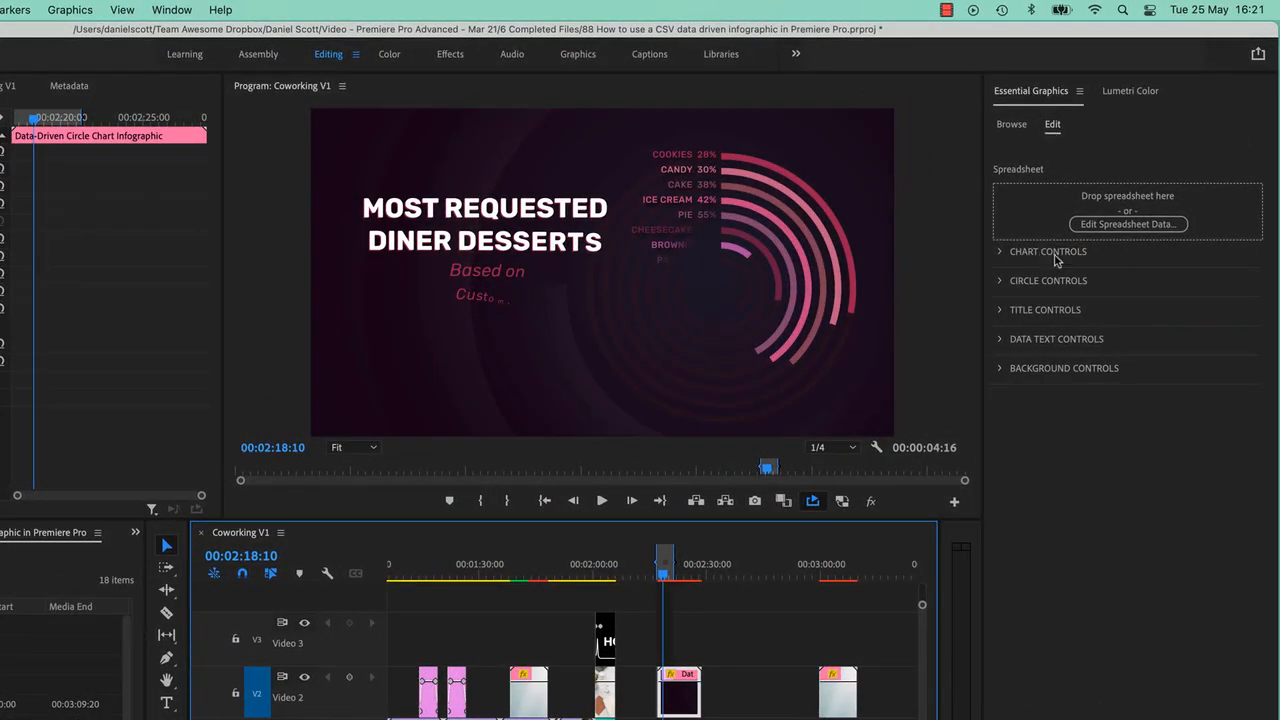
mouse_move(1000, 404)
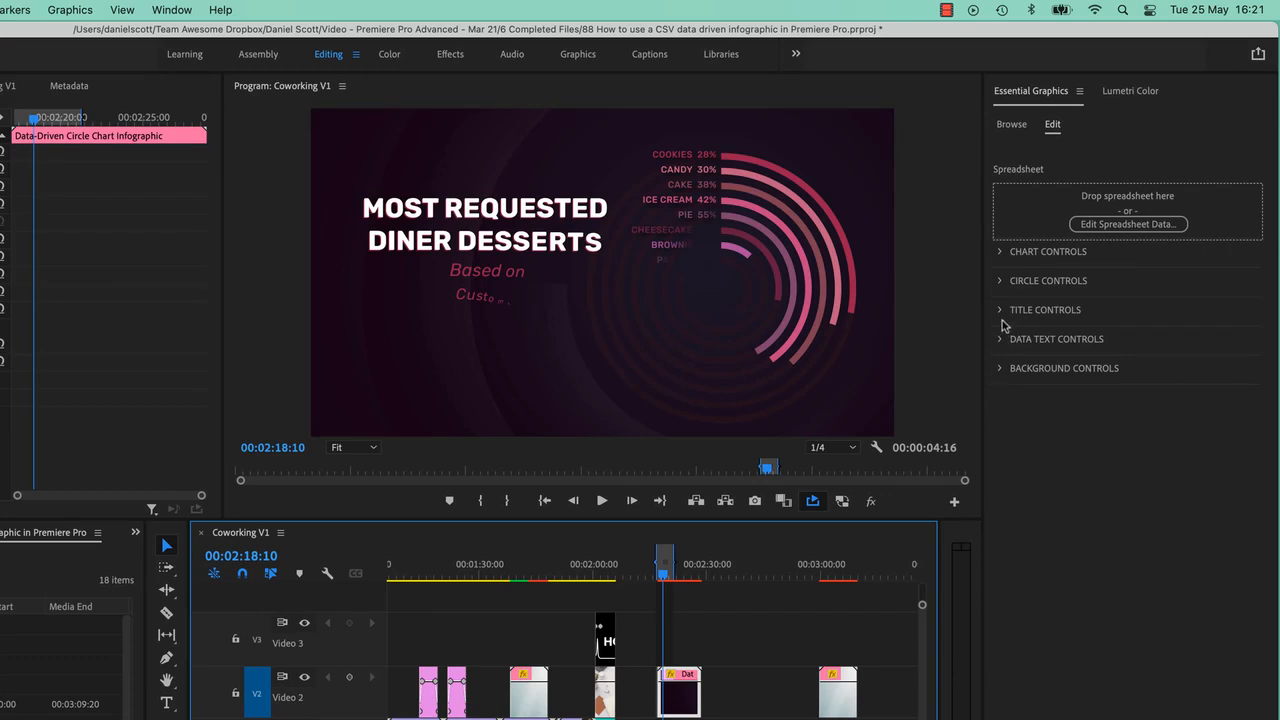
- Replace the Main Title Text under Title Controls with 'CoWorking Stats'
left_click(1044, 308)
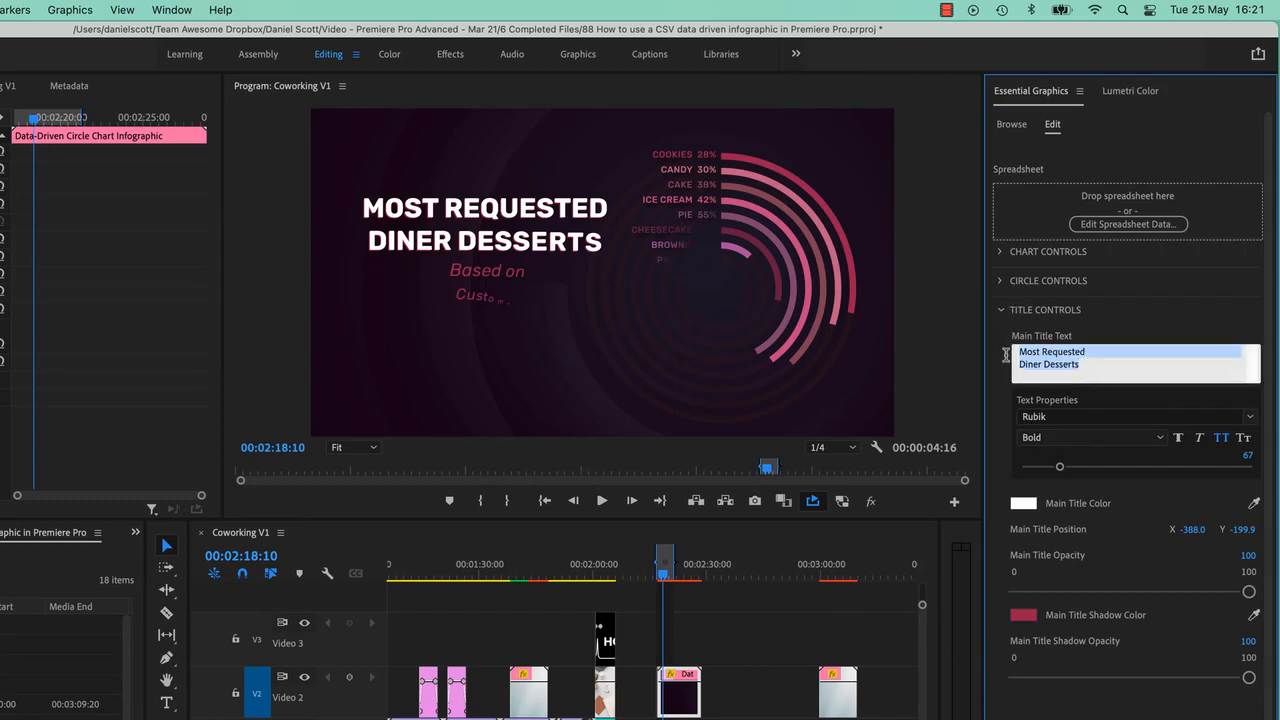
mouse_move(946, 354)
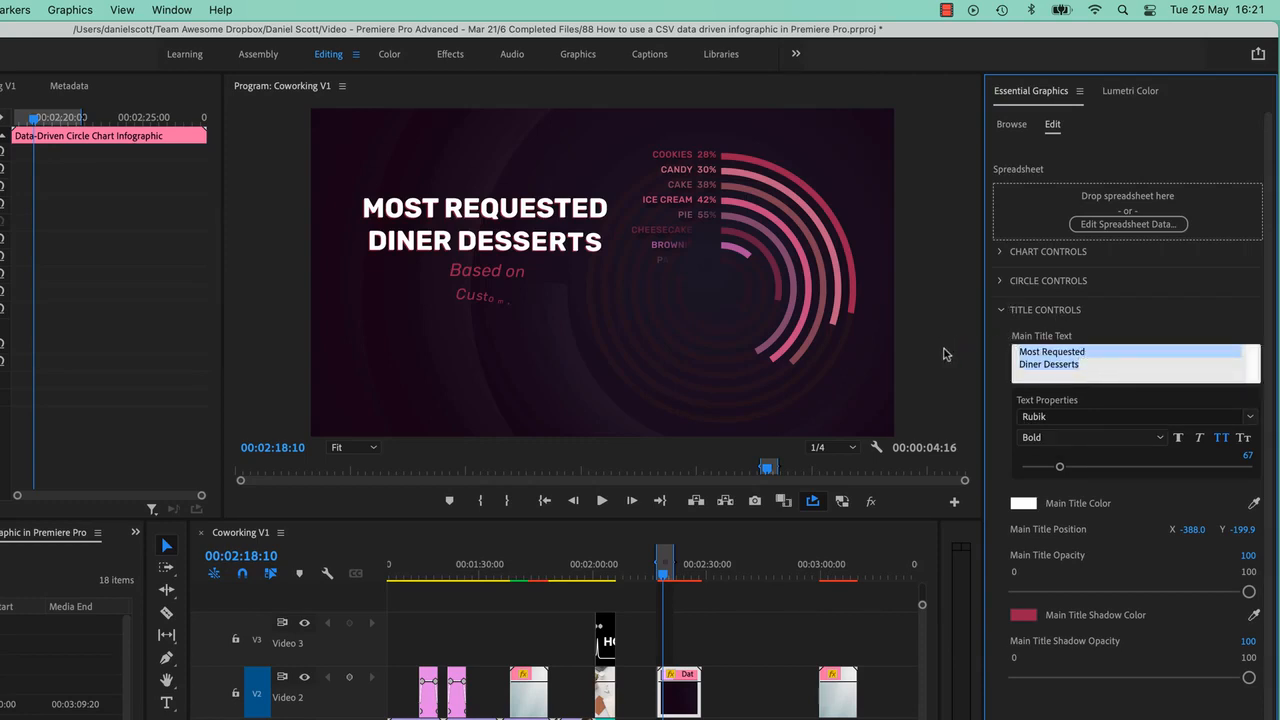
mouse_move(1016, 564)
type("Co Wurking")
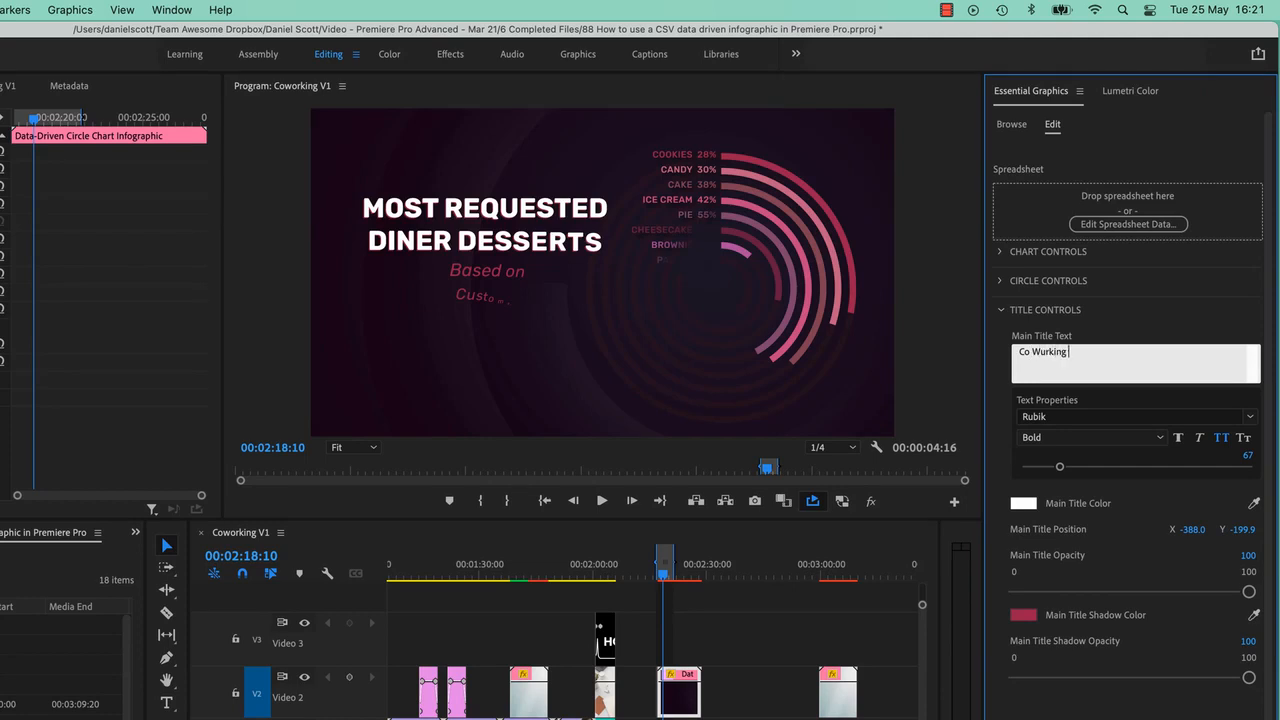
type("Stats")
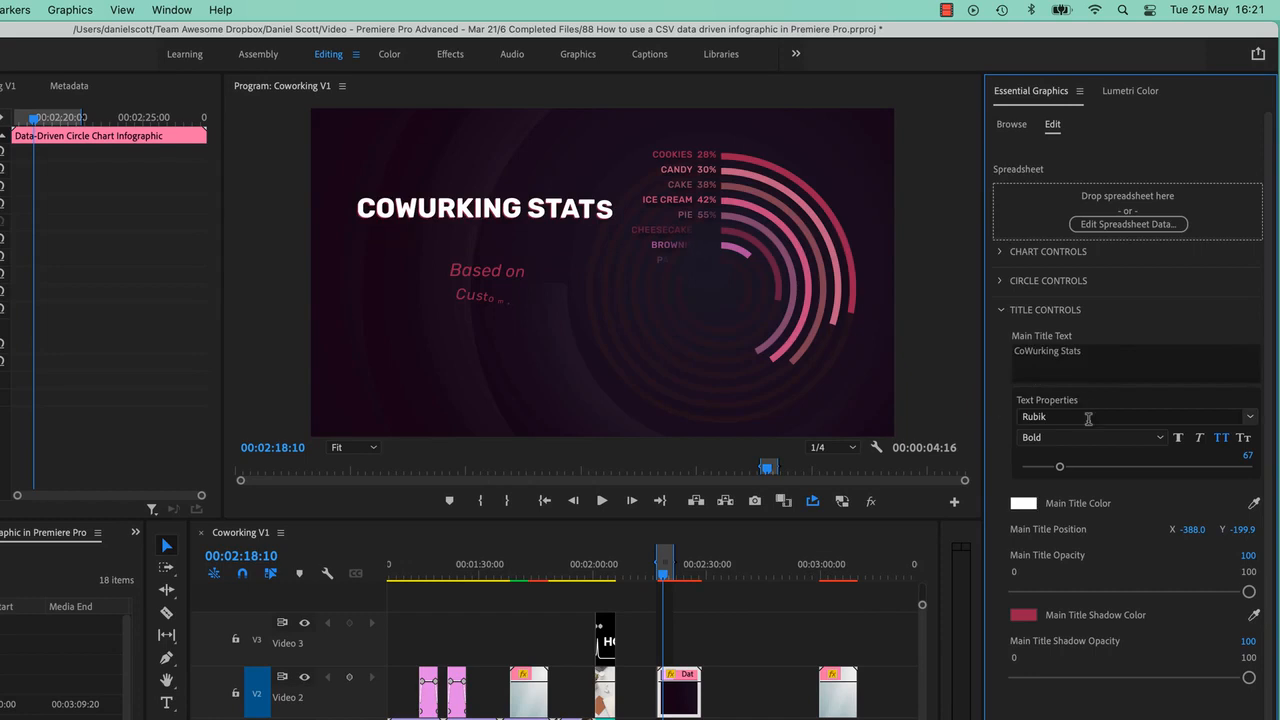
mouse_move(696, 322)
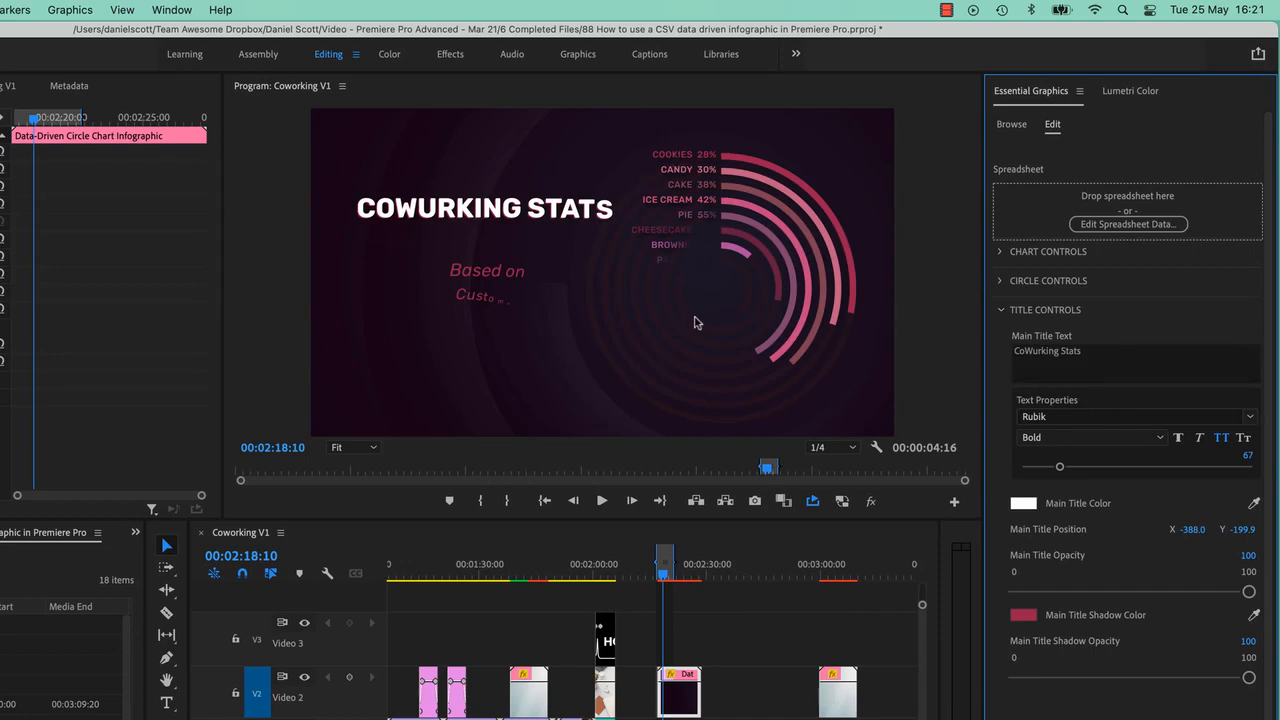
- In Spreadsheet Data, cut the chart to four rows and rename labels to SMES and Bananas
left_click(1128, 224)
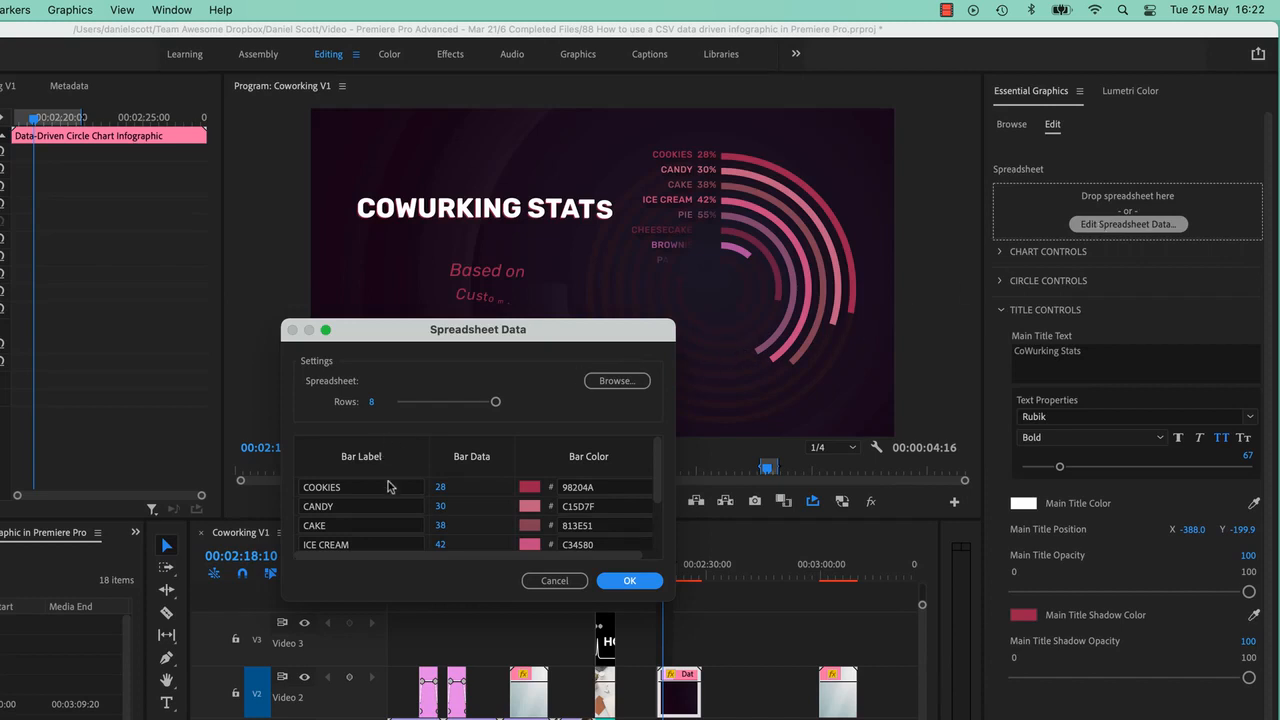
mouse_move(432, 334)
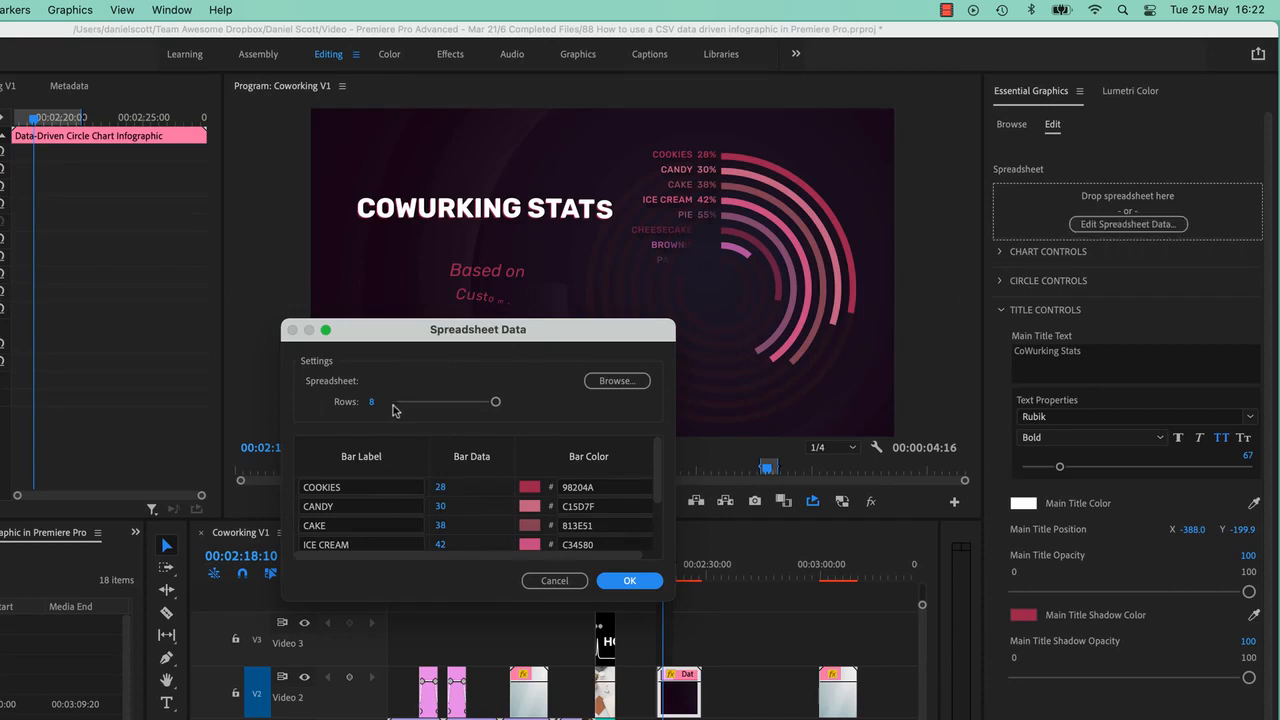
left_click_drag(496, 400, 440, 400)
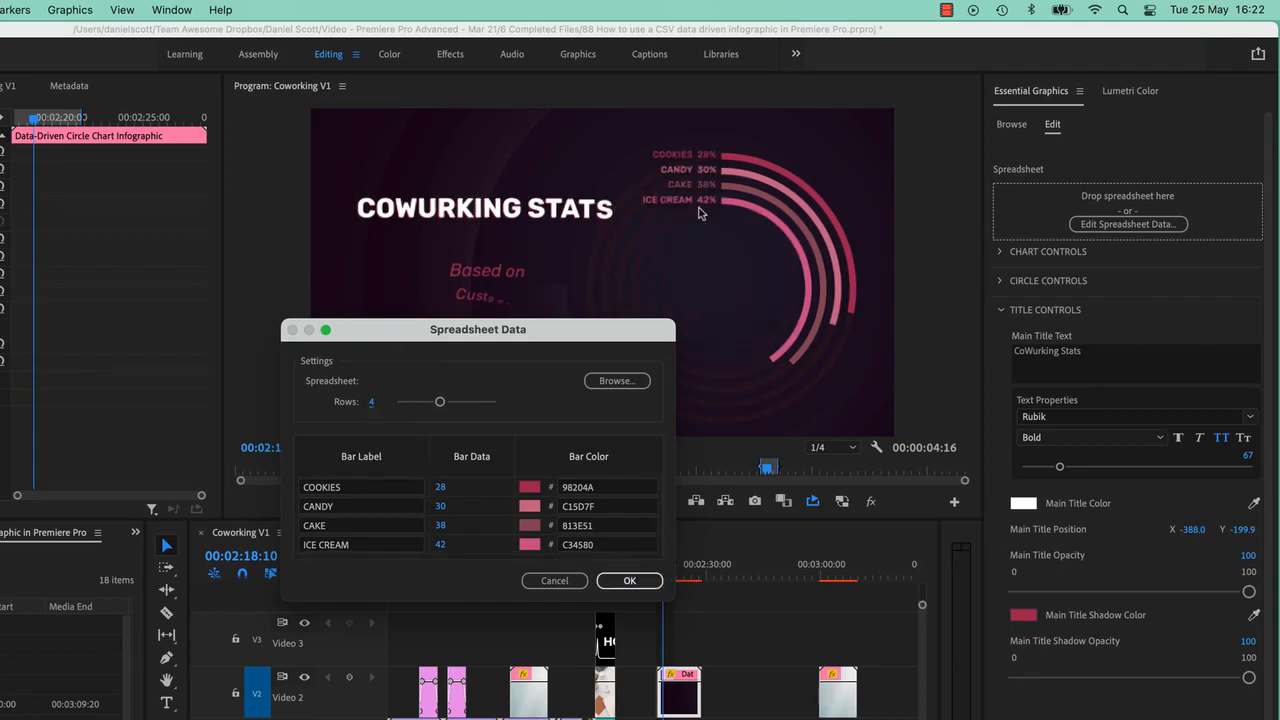
left_click(360, 488)
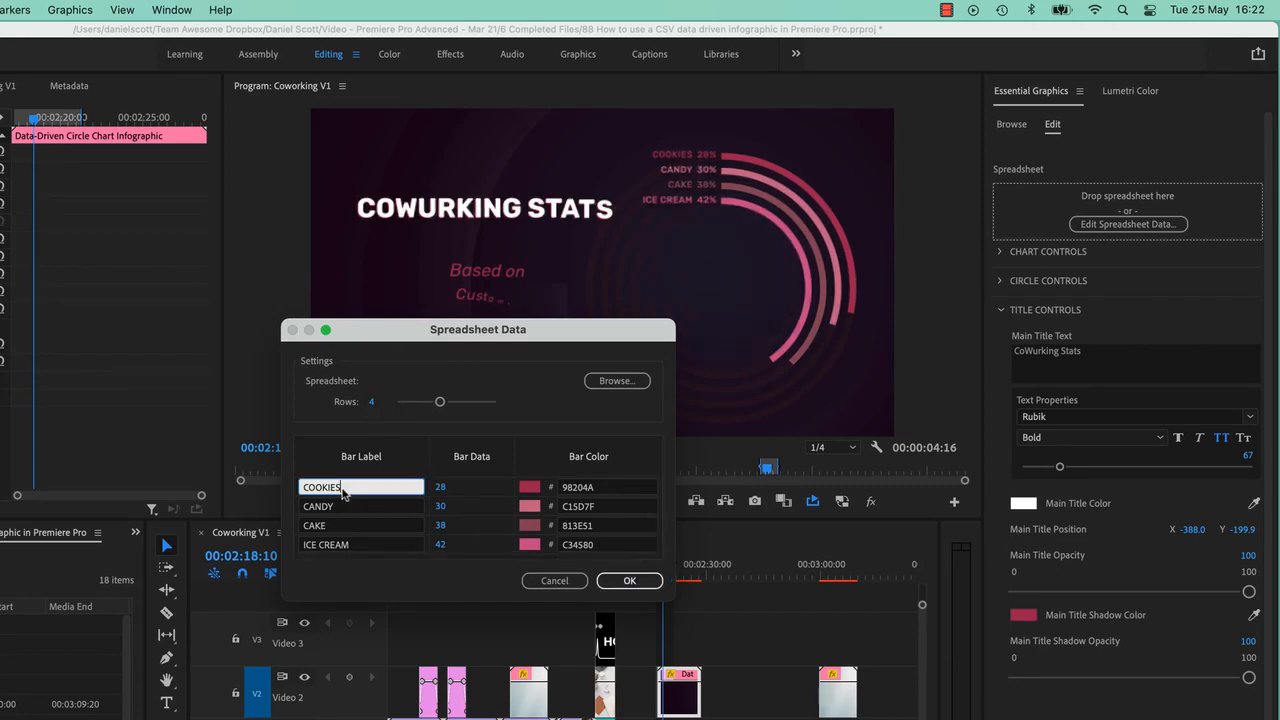
type("SMES")
left_click(362, 506)
type("B")
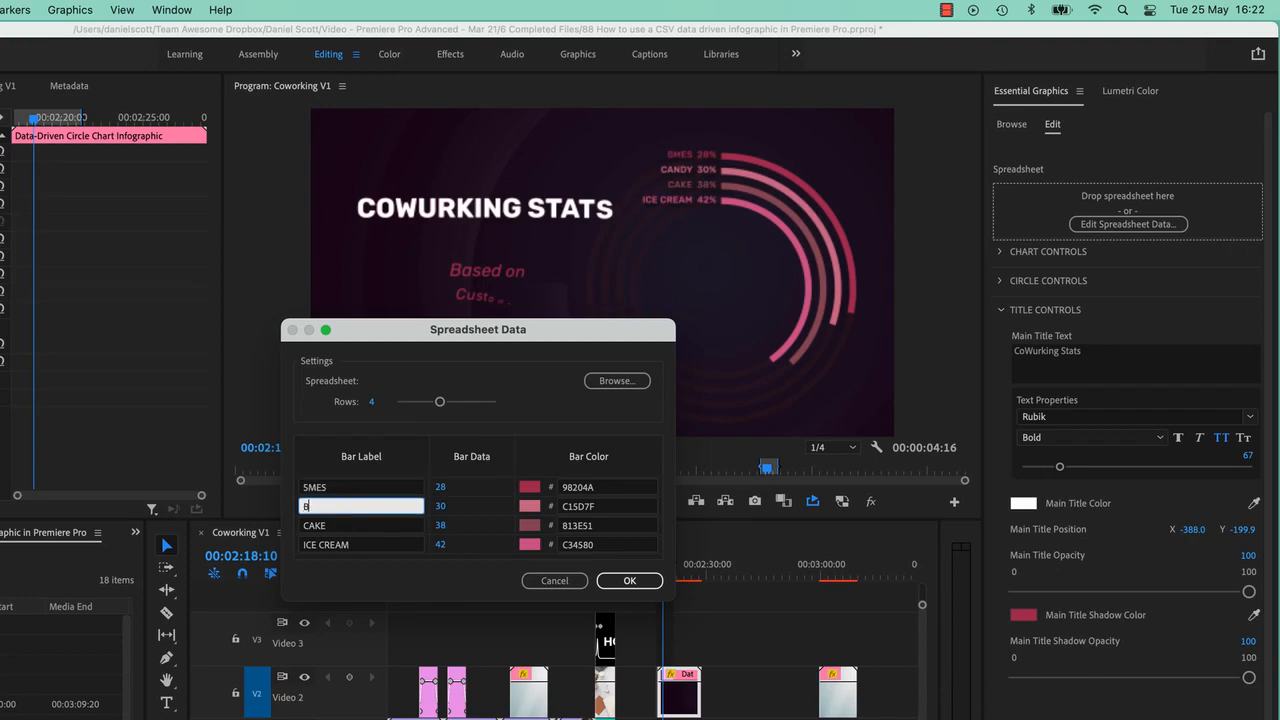
type("ananas")
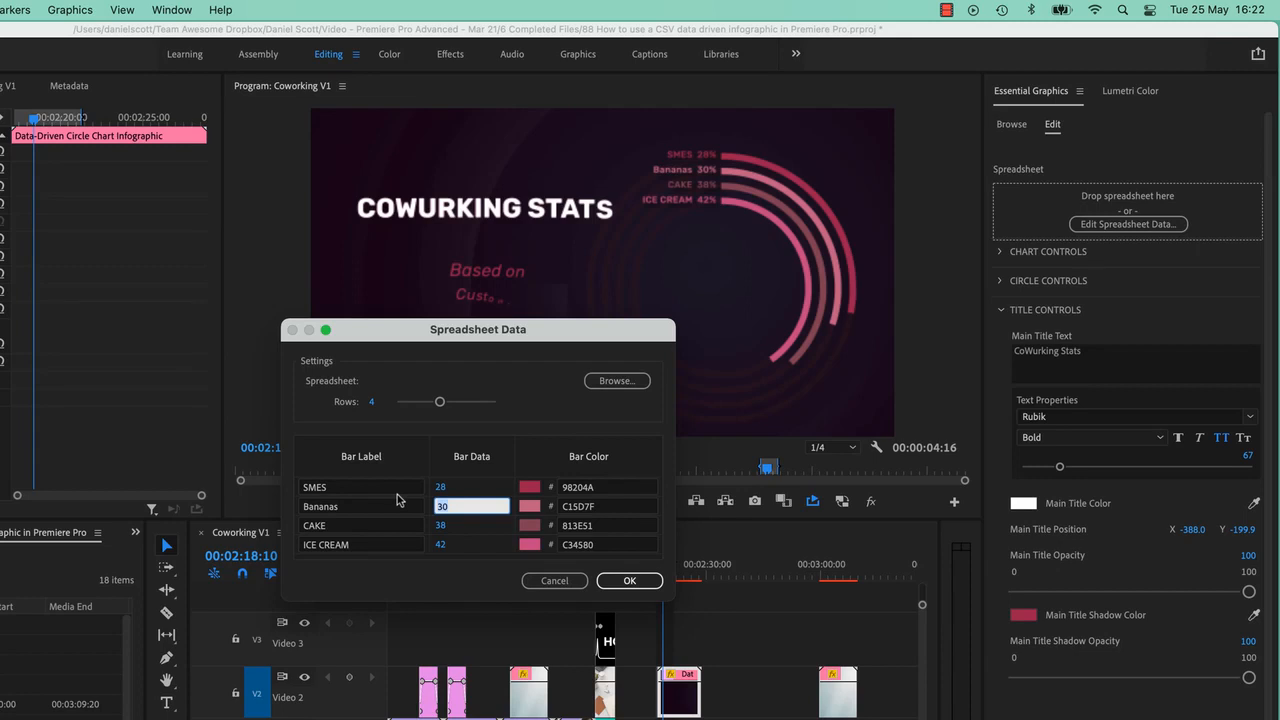
mouse_move(490, 430)
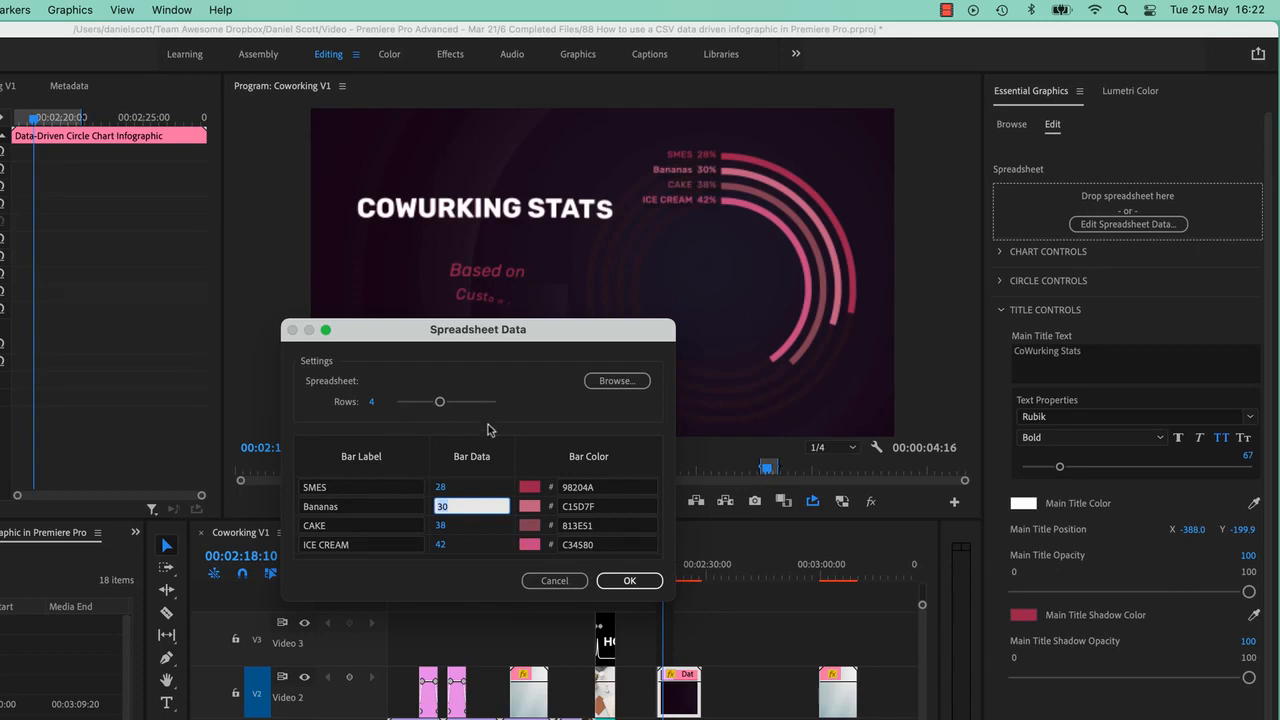
mouse_move(556, 404)
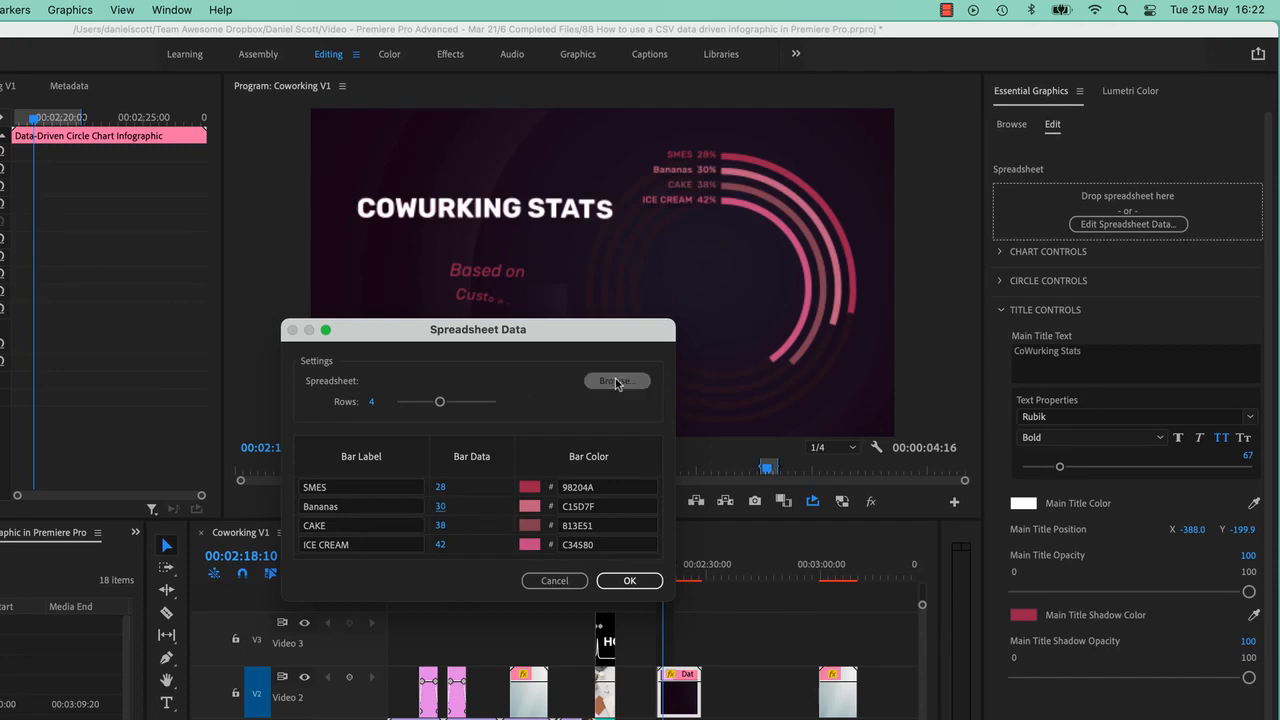
- Browse to the Co Working folder and choose the Coworking Stats CSV file
left_click(616, 380)
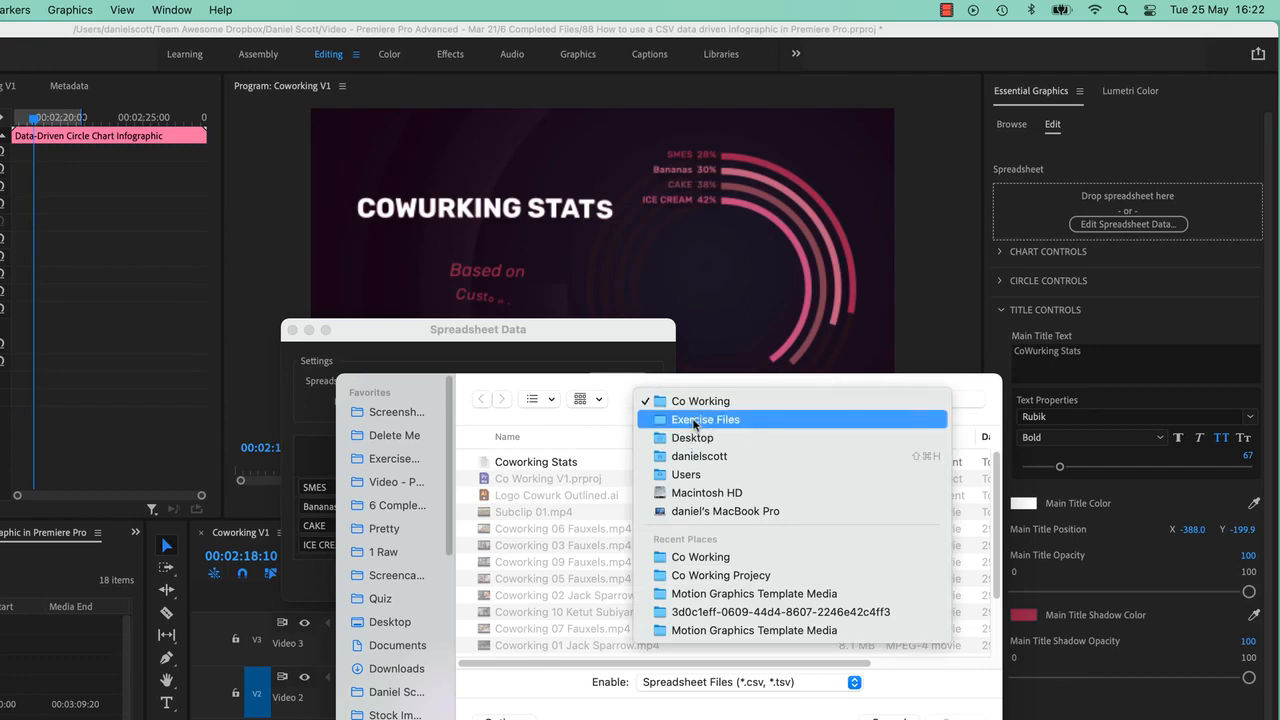
left_click(700, 400)
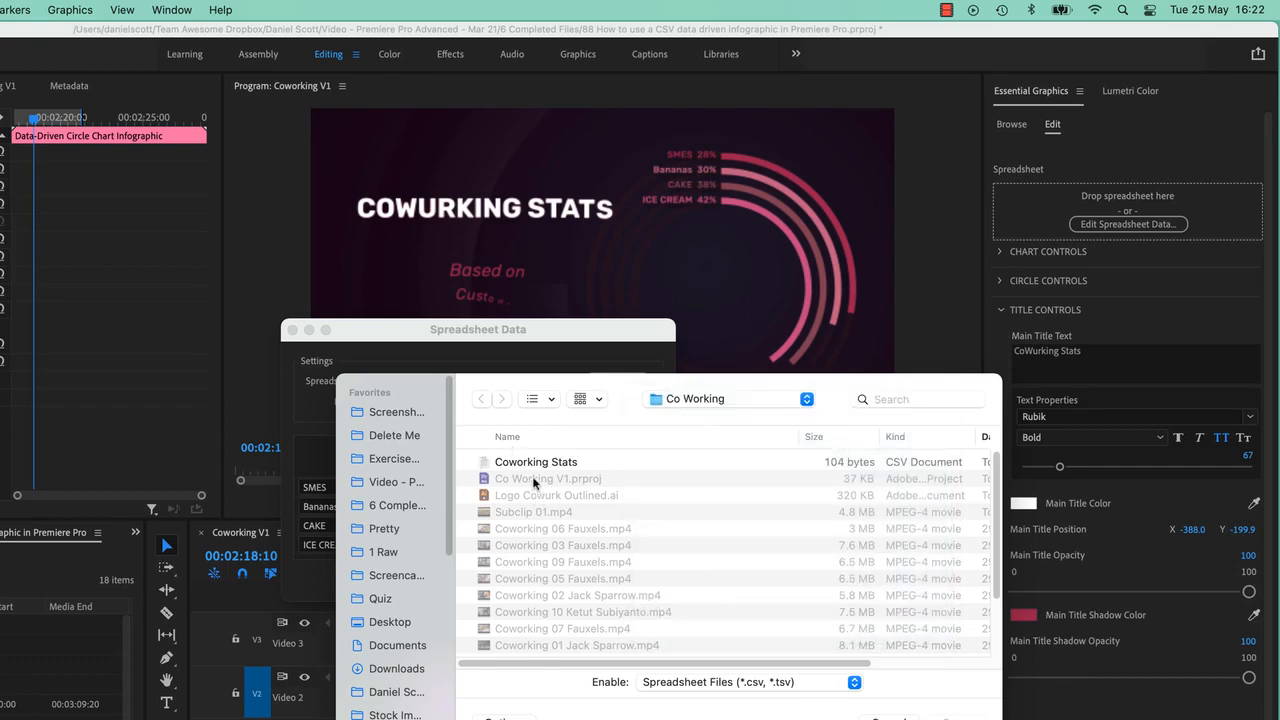
left_click(536, 460)
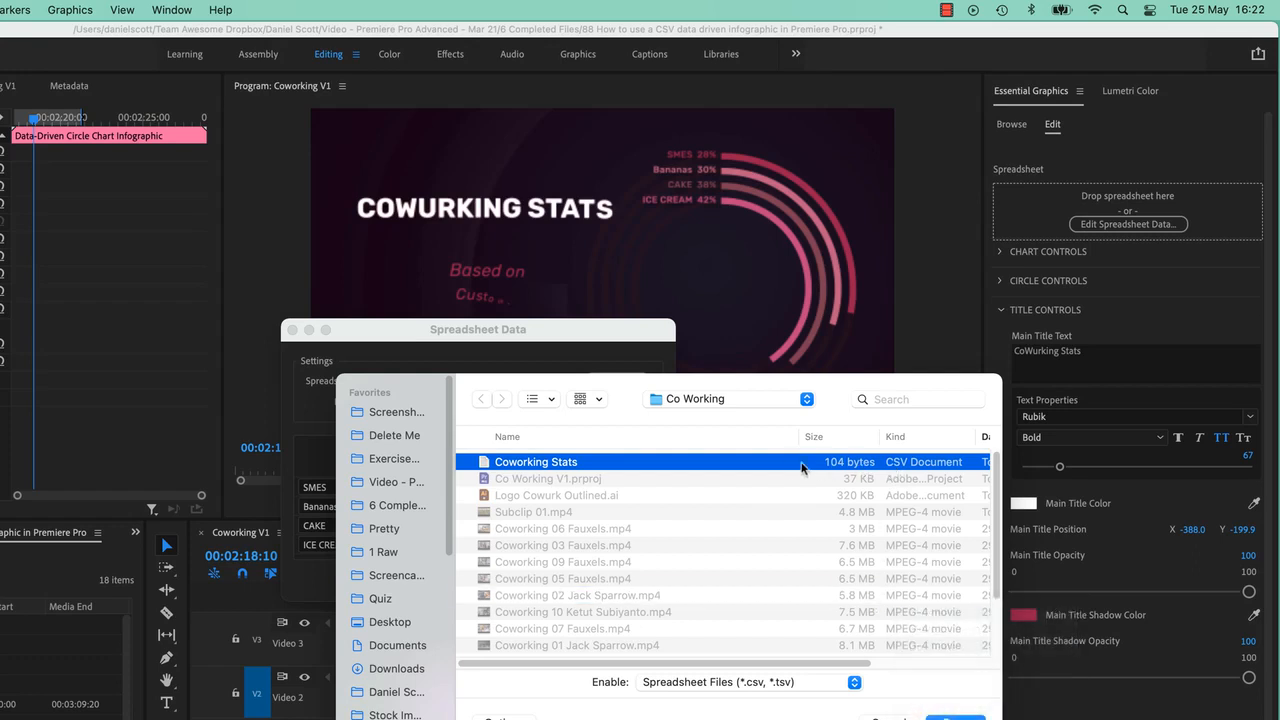
mouse_move(540, 470)
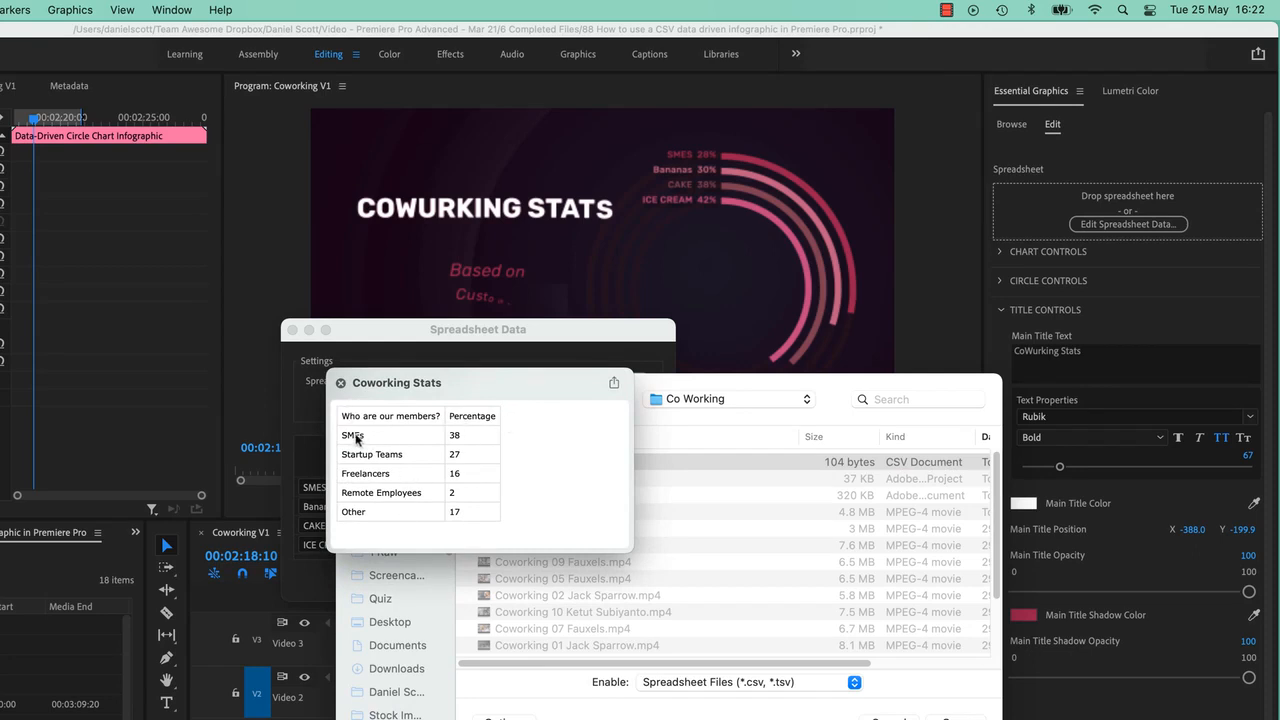
mouse_move(488, 450)
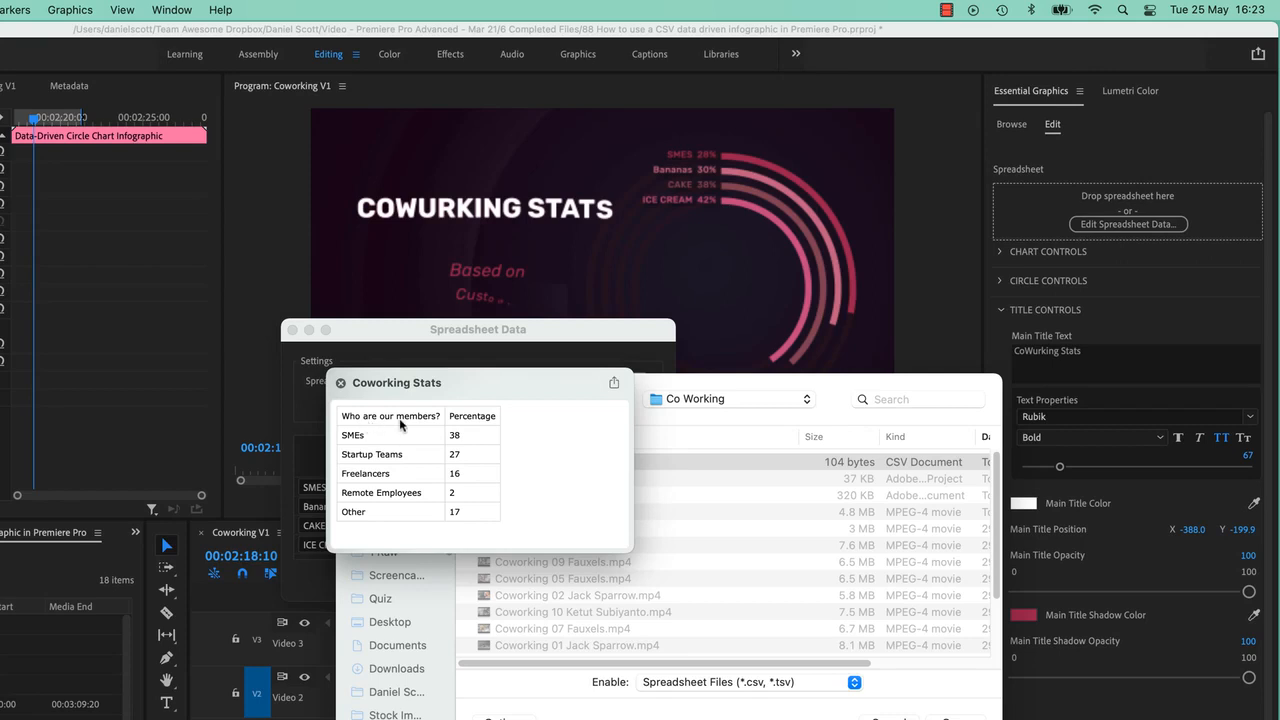
mouse_move(508, 432)
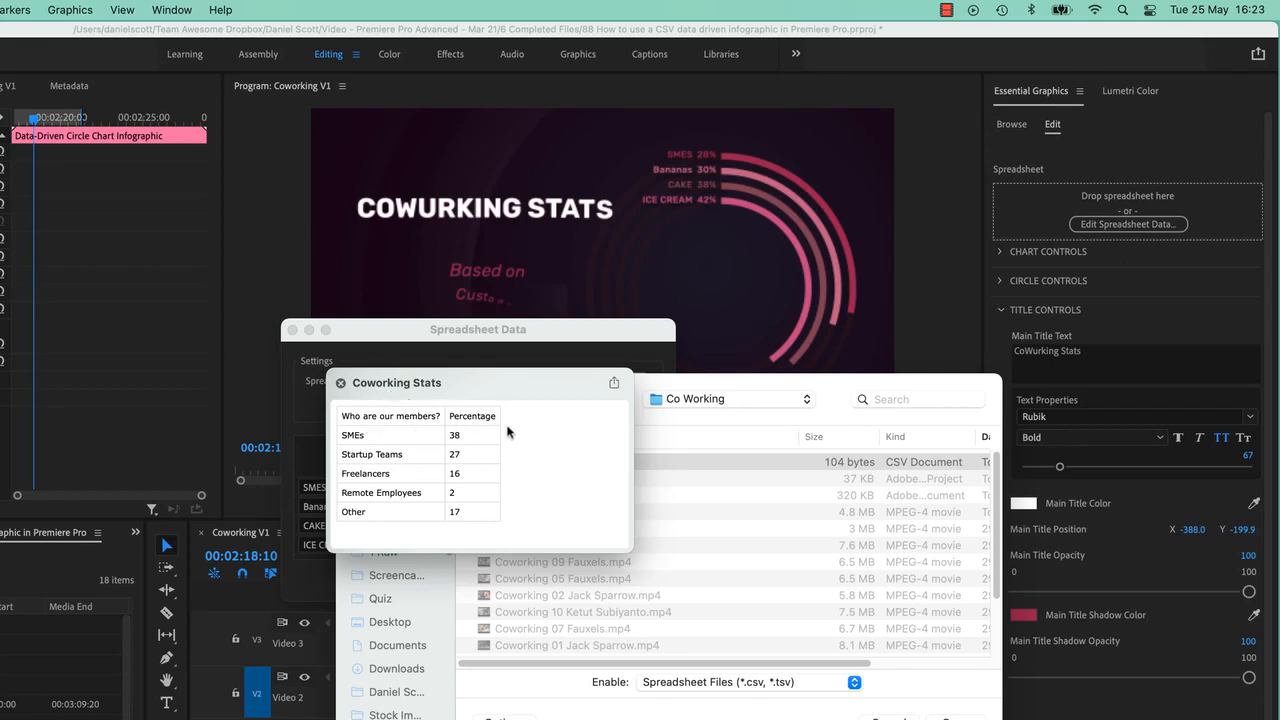
mouse_move(384, 436)
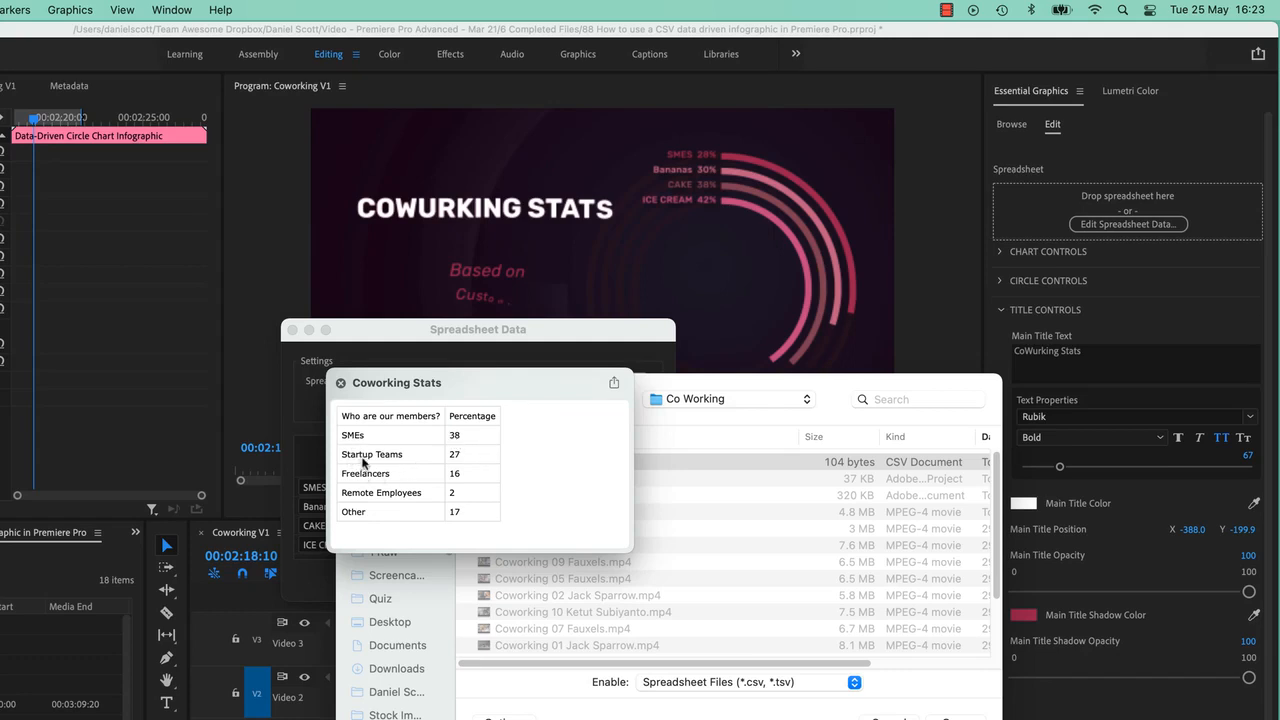
mouse_move(670, 248)
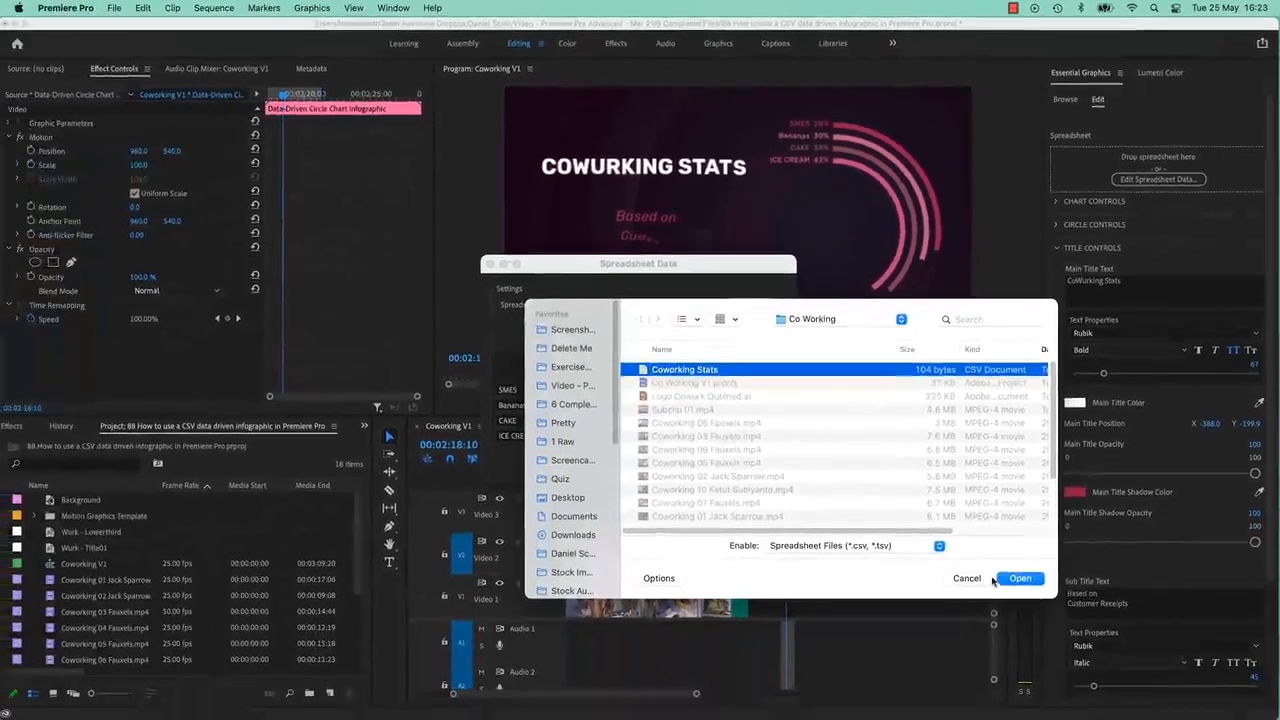
- Load Coworking Stats.csv as the chart's linked spreadsheet source
left_click(1020, 578)
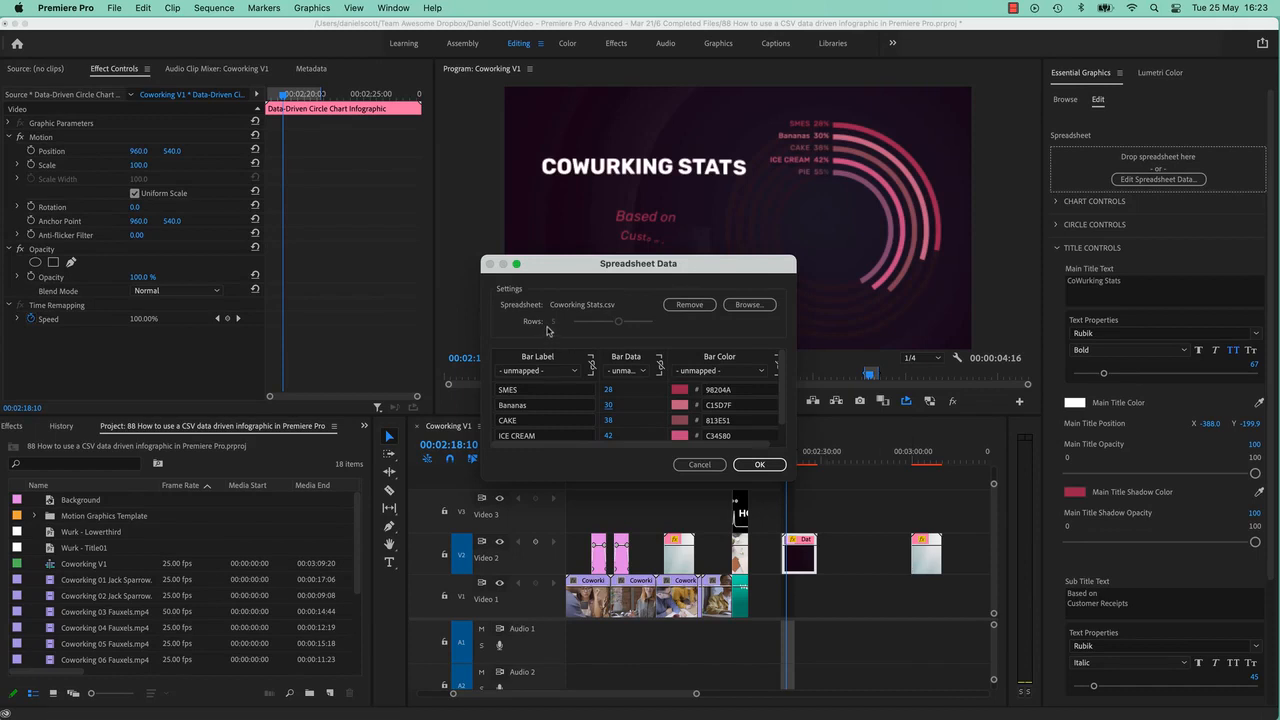
mouse_move(698, 386)
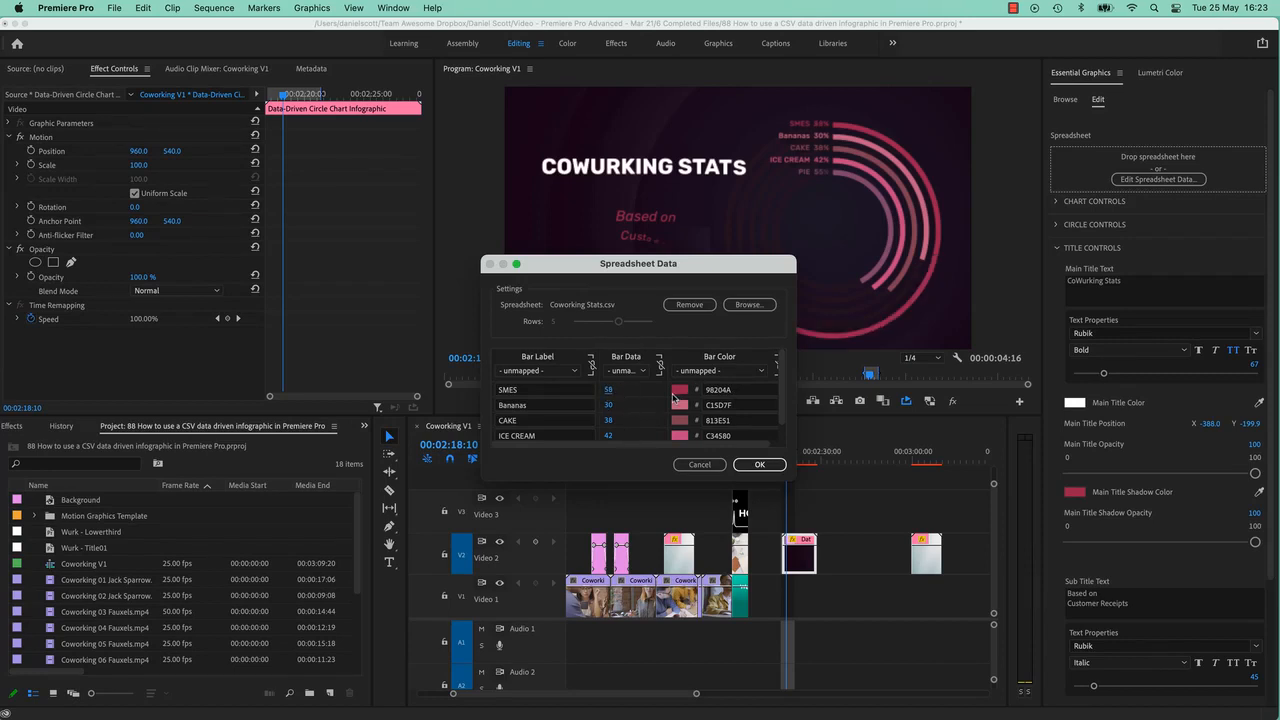
mouse_move(624, 414)
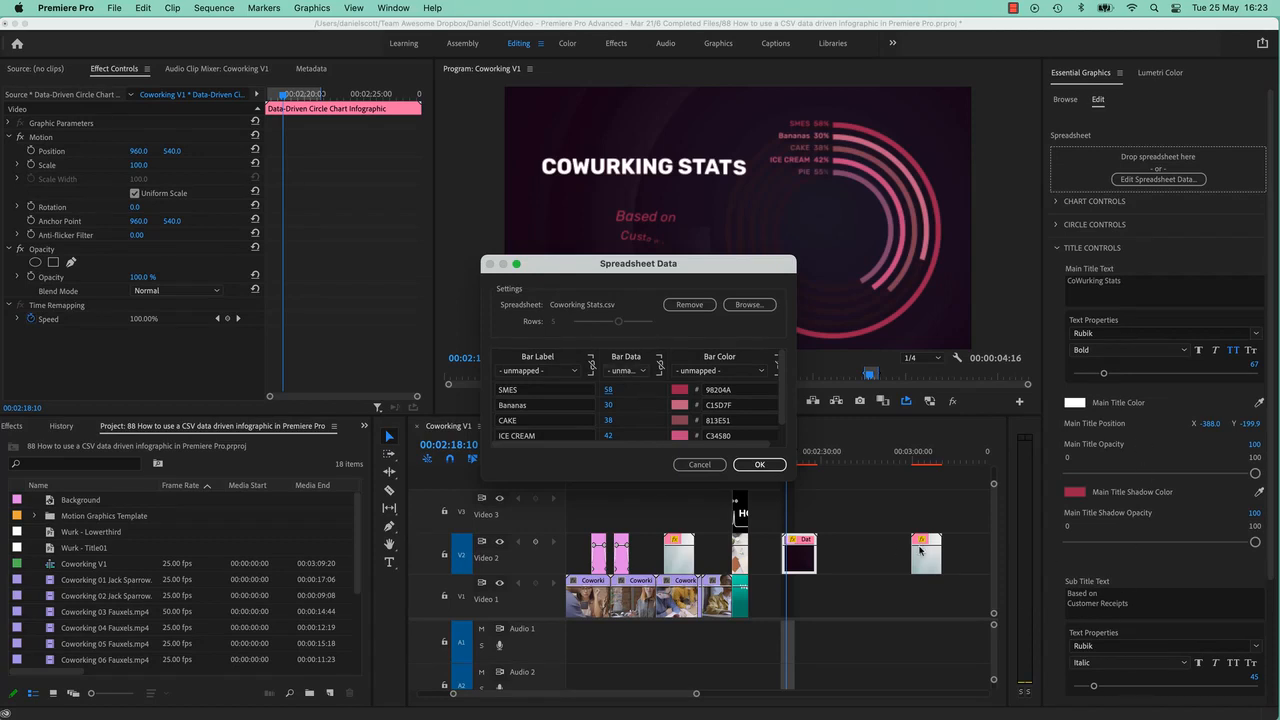
mouse_move(810, 178)
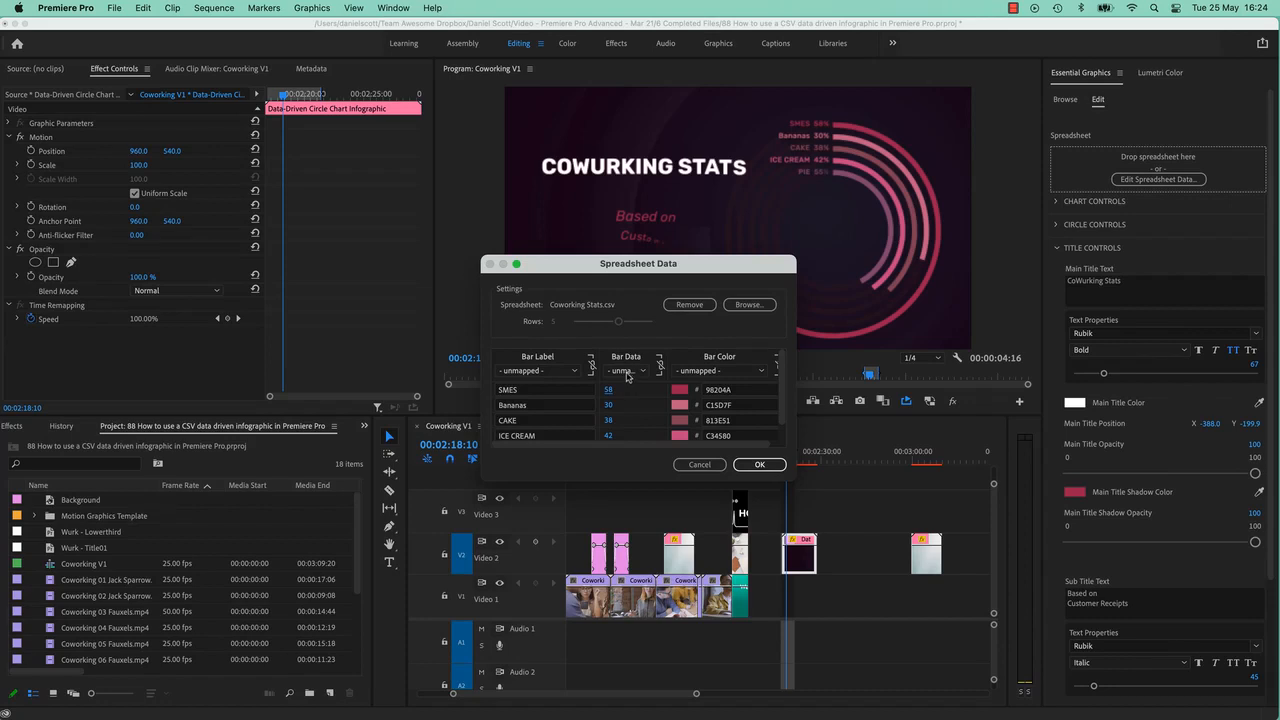
mouse_move(570, 380)
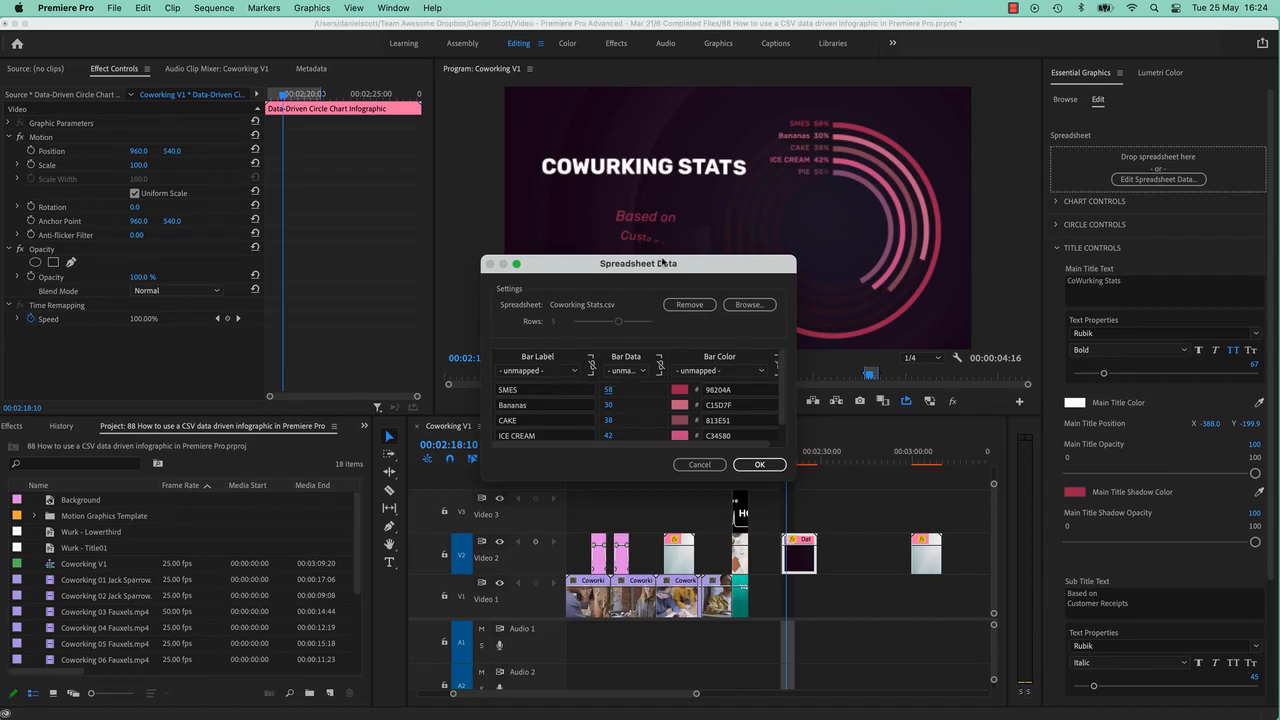
- Map Bar Label to 'Who are our members?' and Bar Data to the Percentage column
left_click(540, 370)
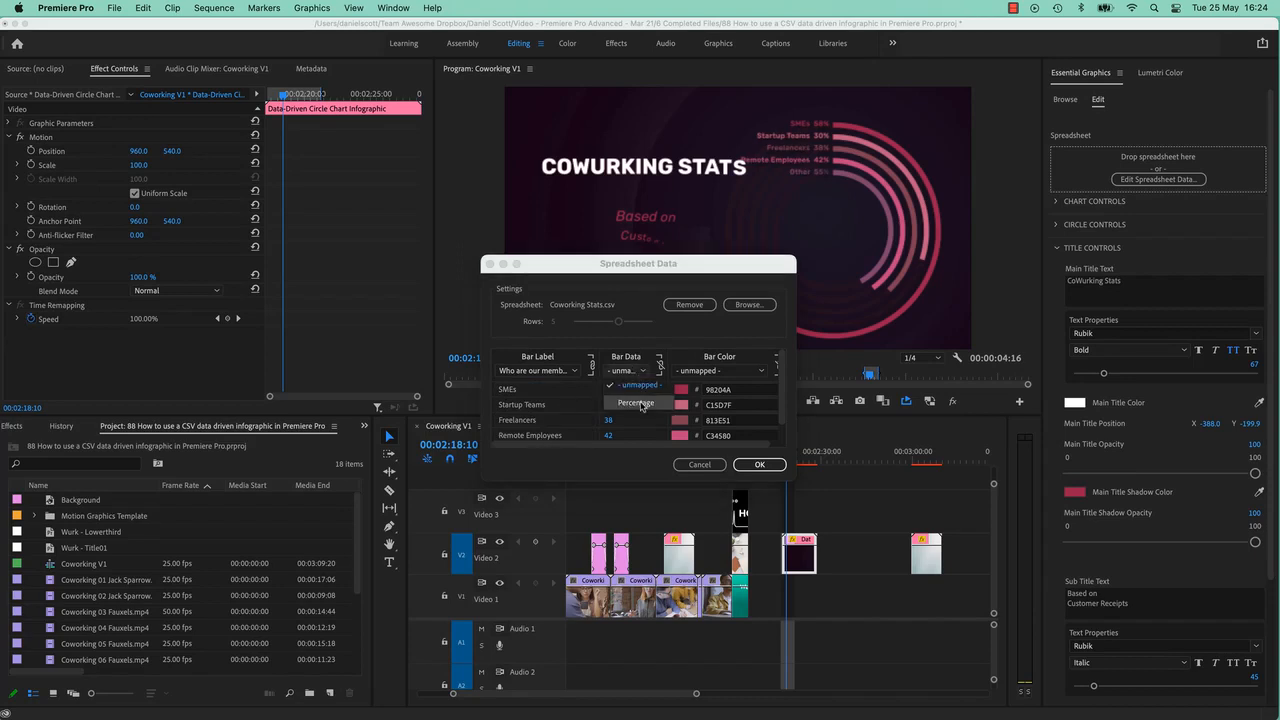
left_click(636, 404)
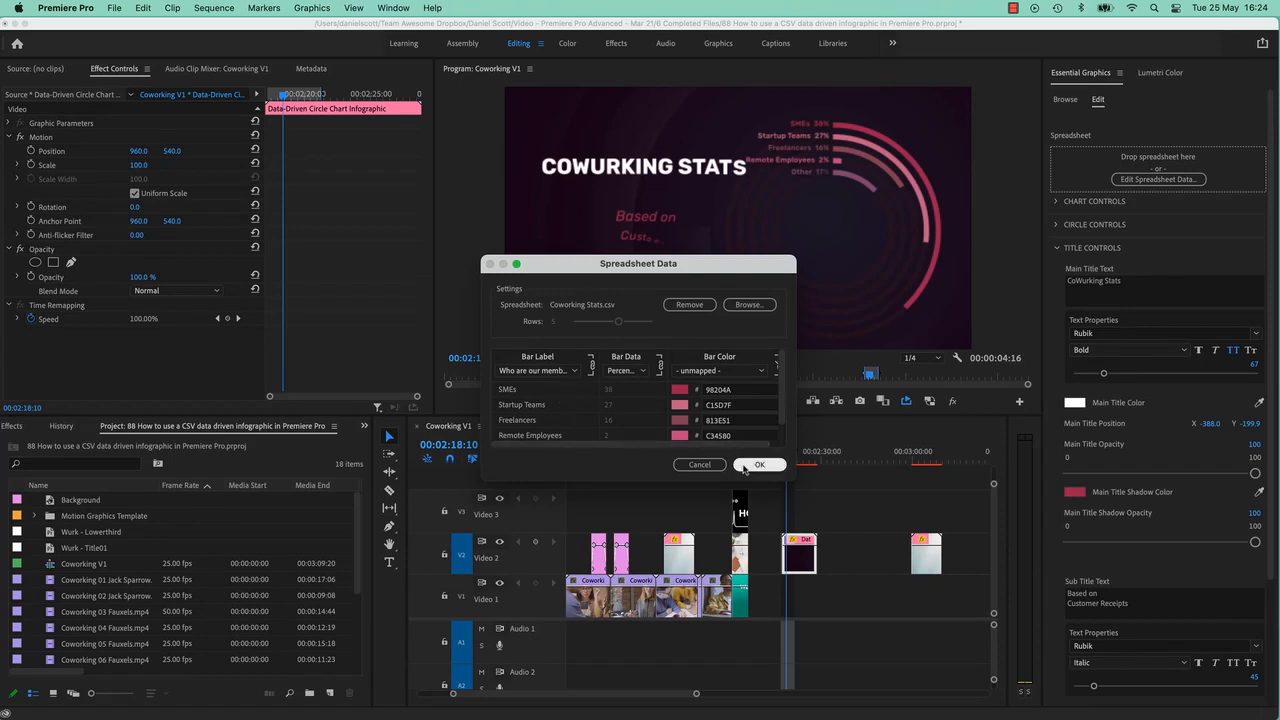
- Confirm the column mapping, then reveal the Co Working folder in Finder
left_click(760, 464)
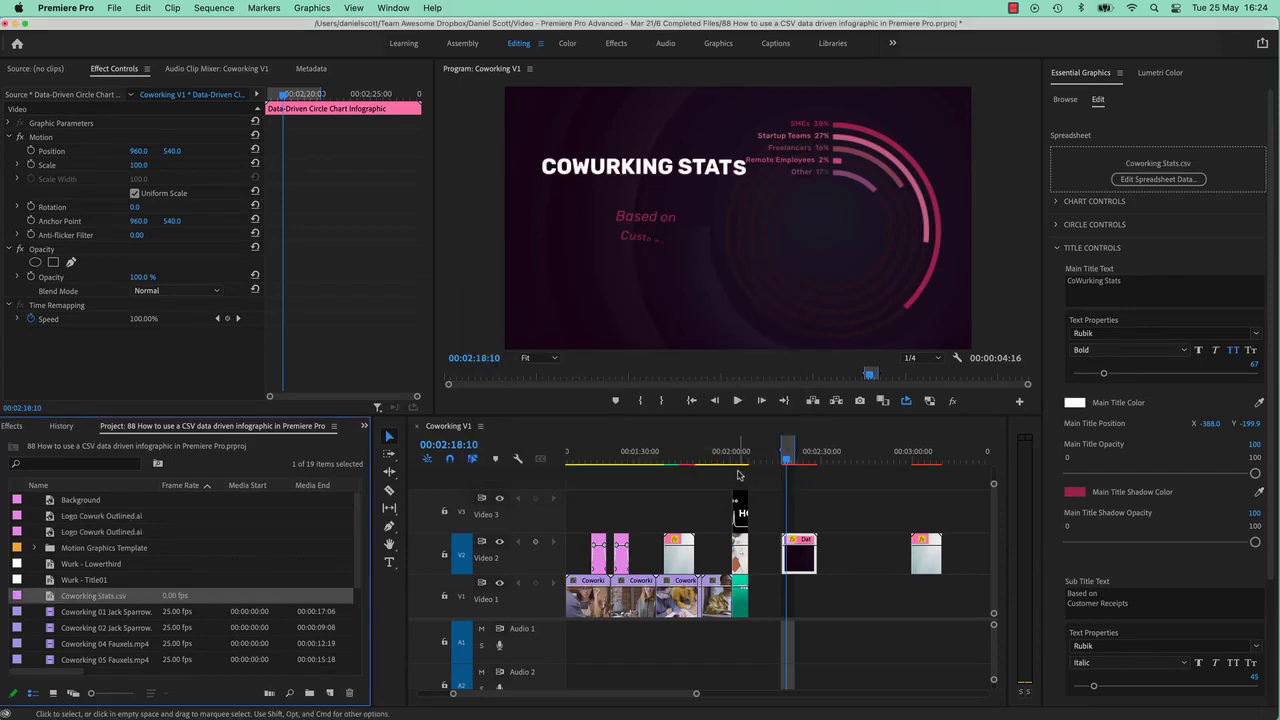
mouse_move(784, 344)
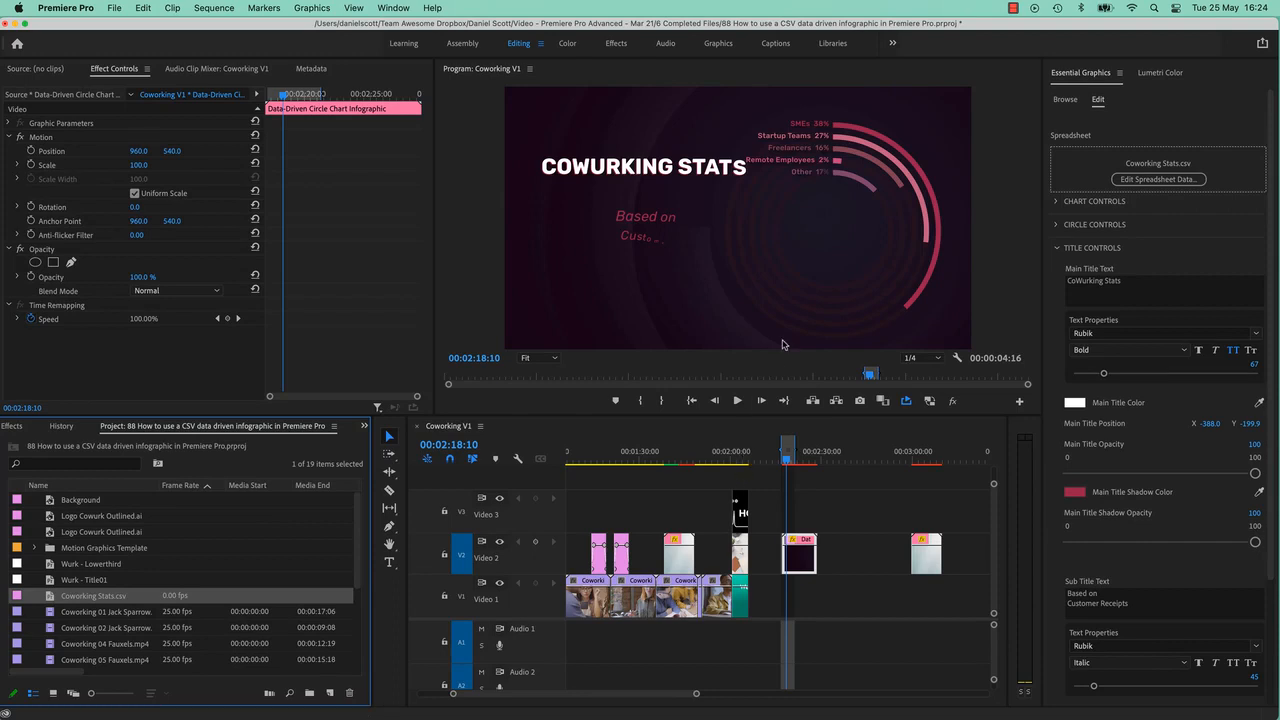
mouse_move(772, 220)
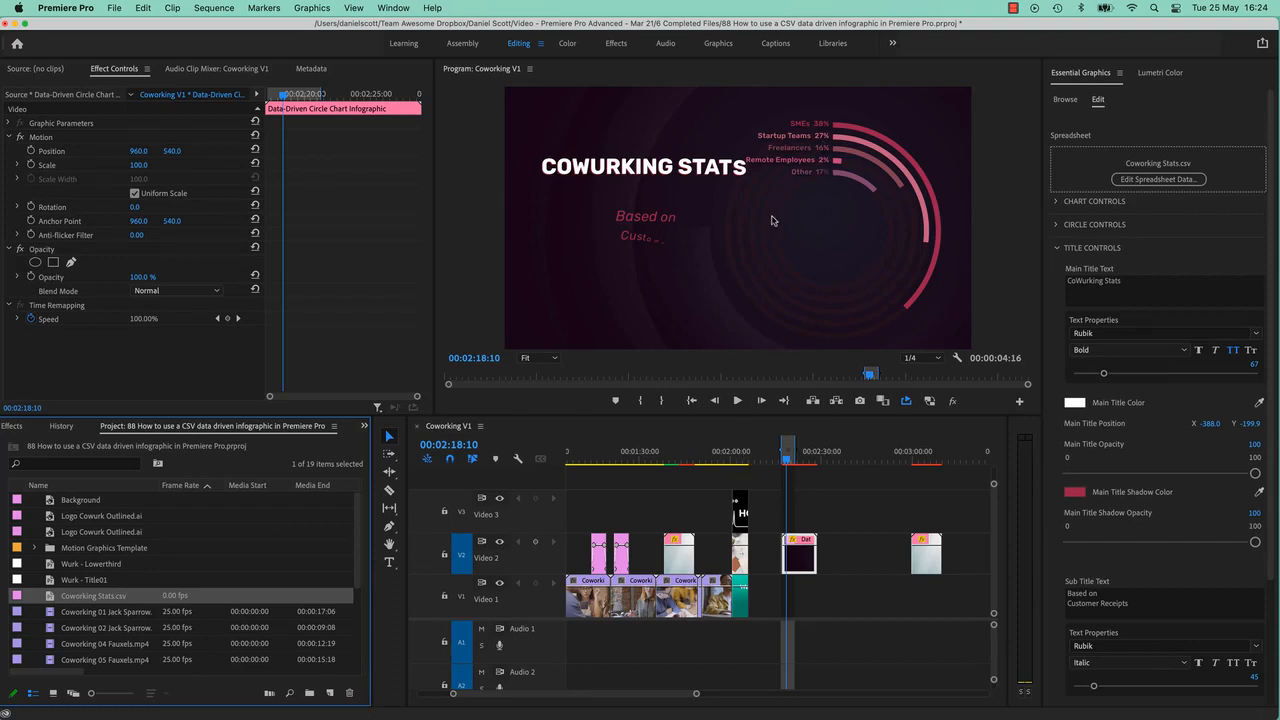
left_click(1158, 180)
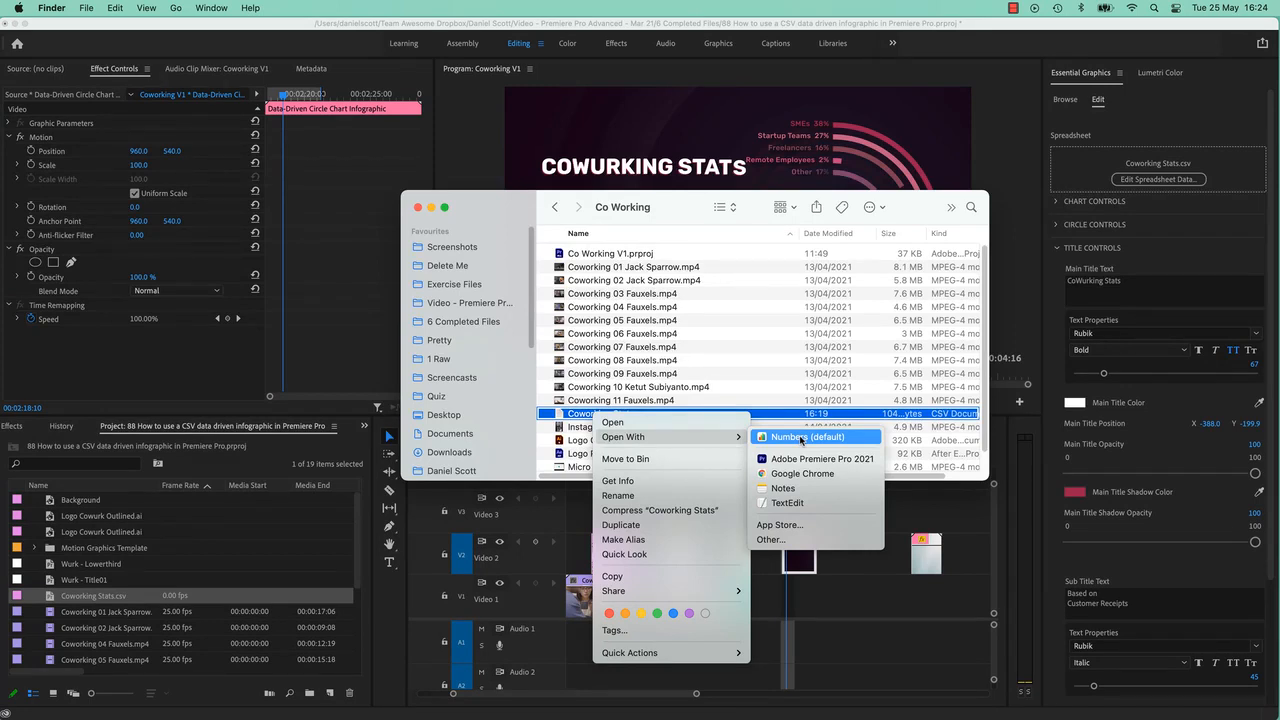
- Open the CSV in Numbers and rename the SMEs cell to Handsome Dentists
left_click(808, 436)
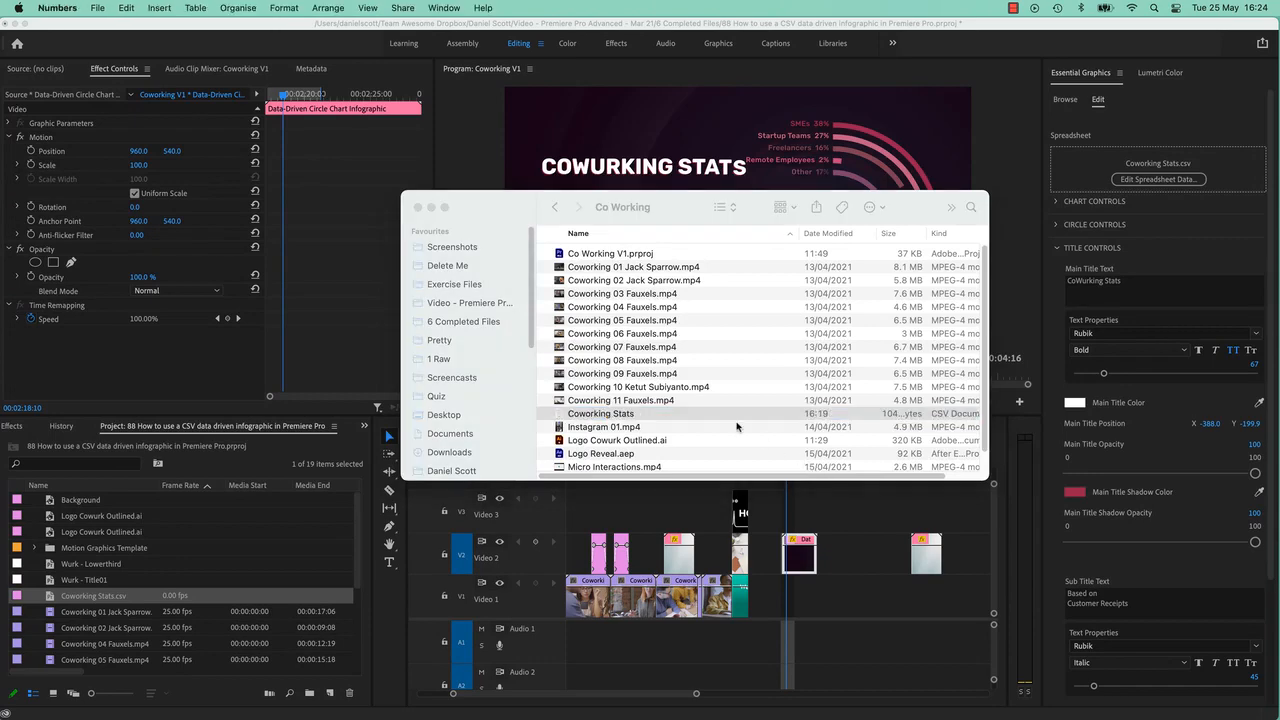
double_click(600, 412)
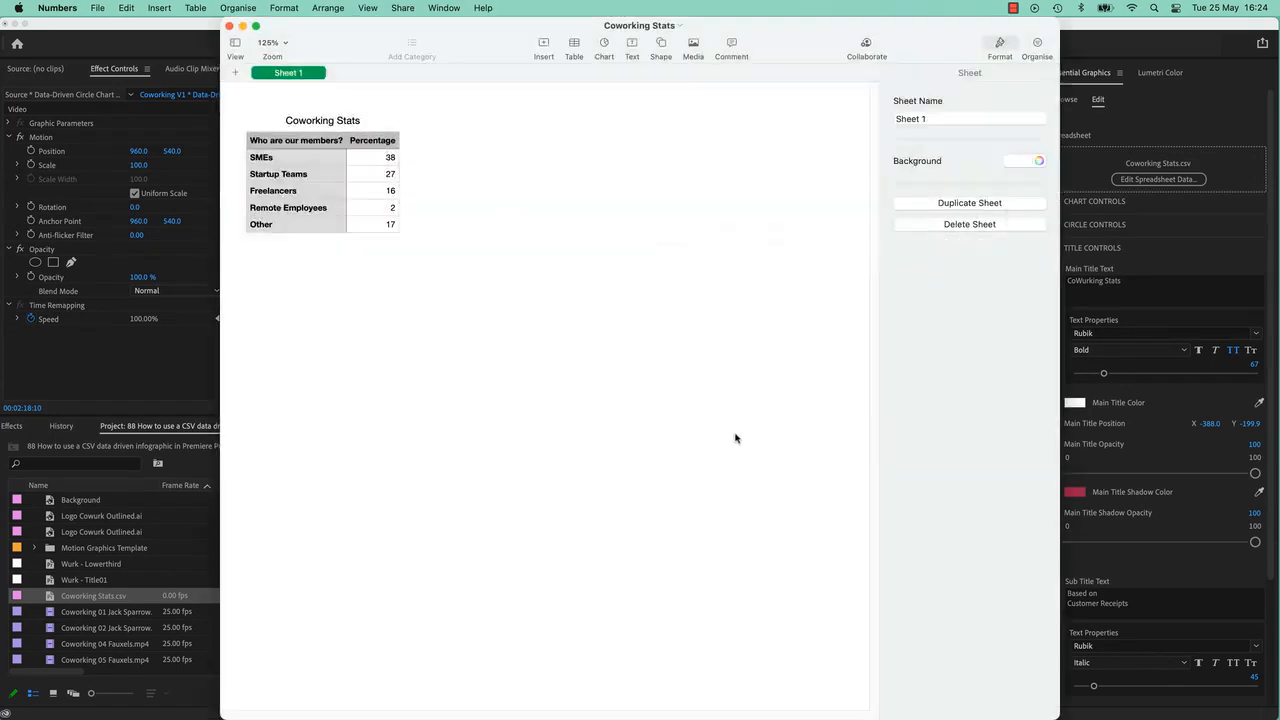
left_click(388, 156)
type("2")
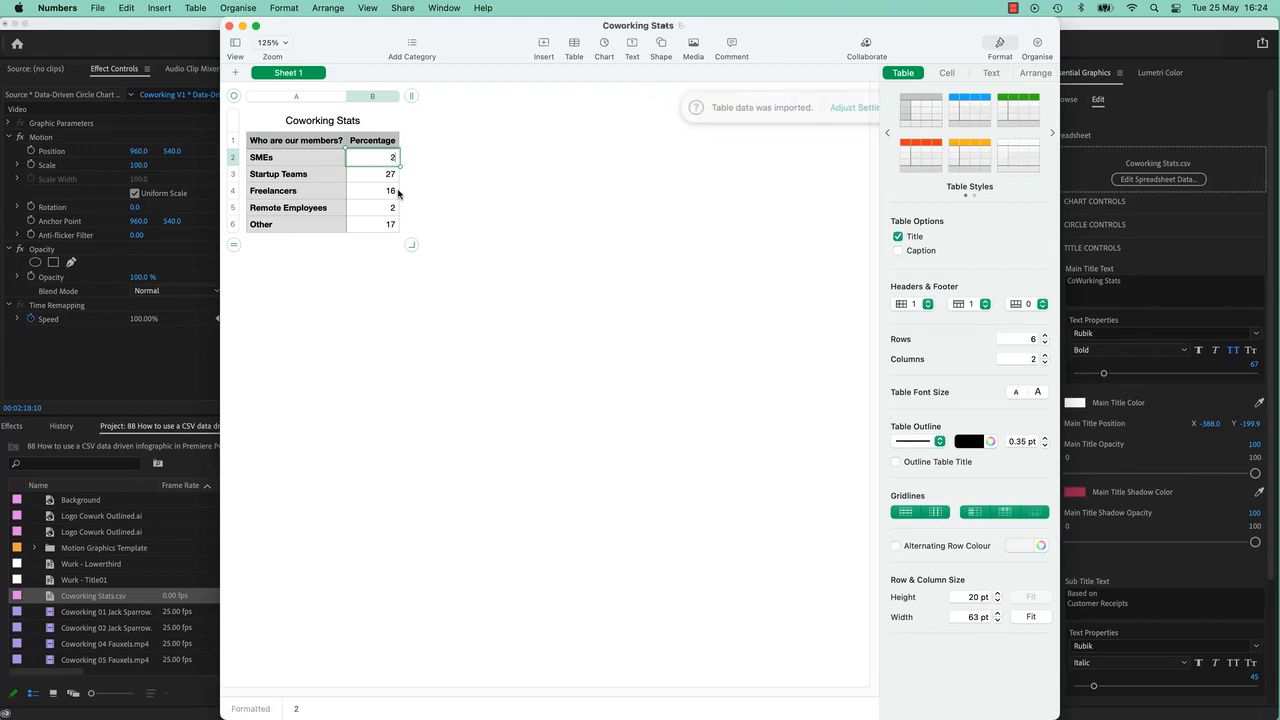
left_click(290, 156)
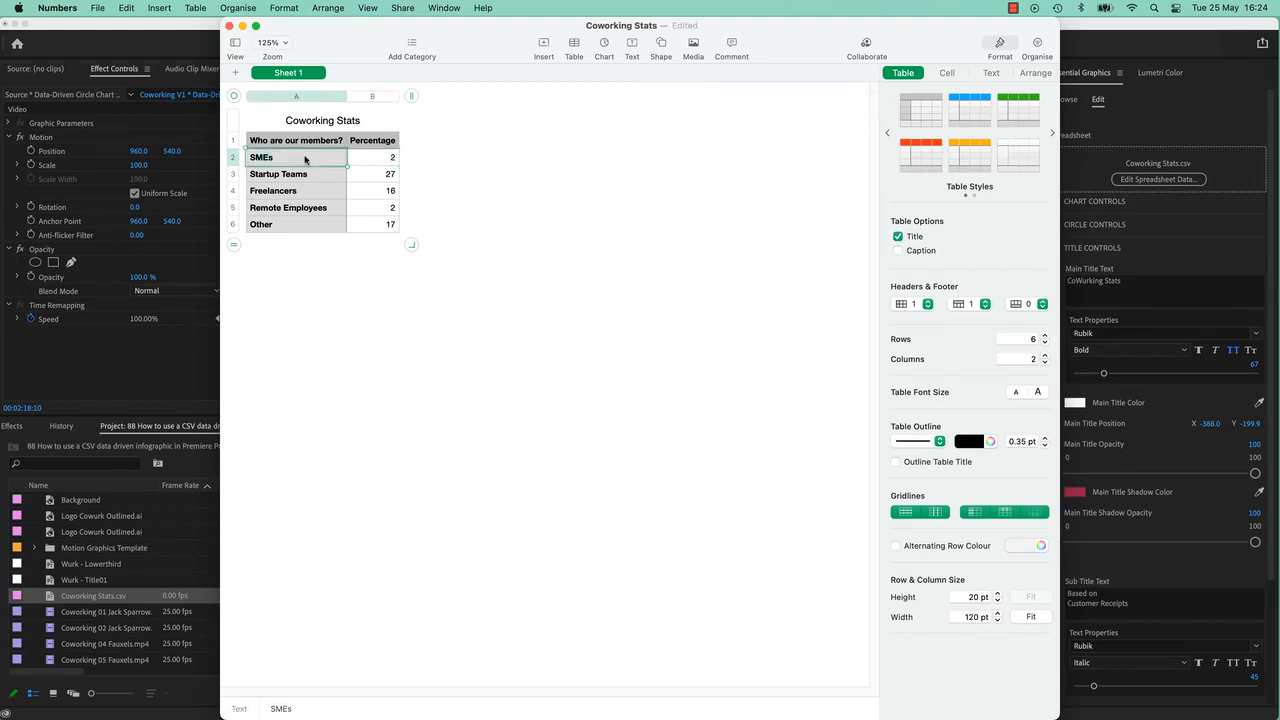
type("Handsome Daniels")
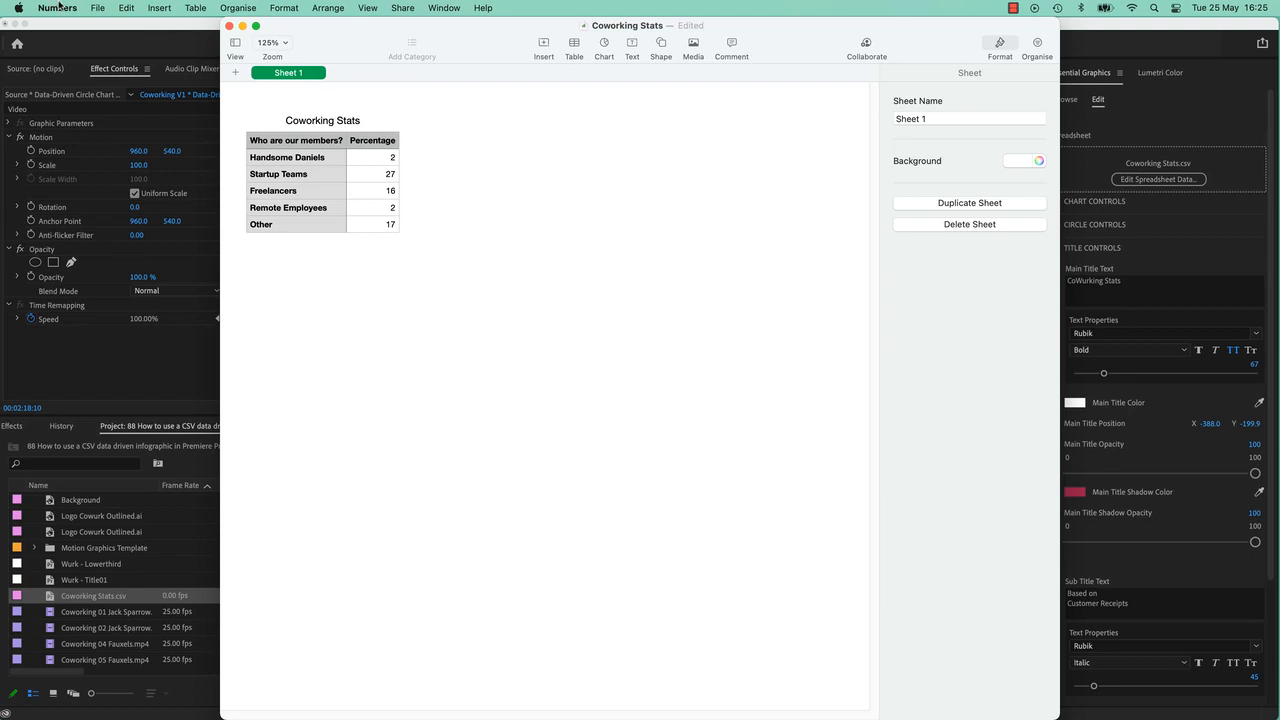
mouse_move(644, 232)
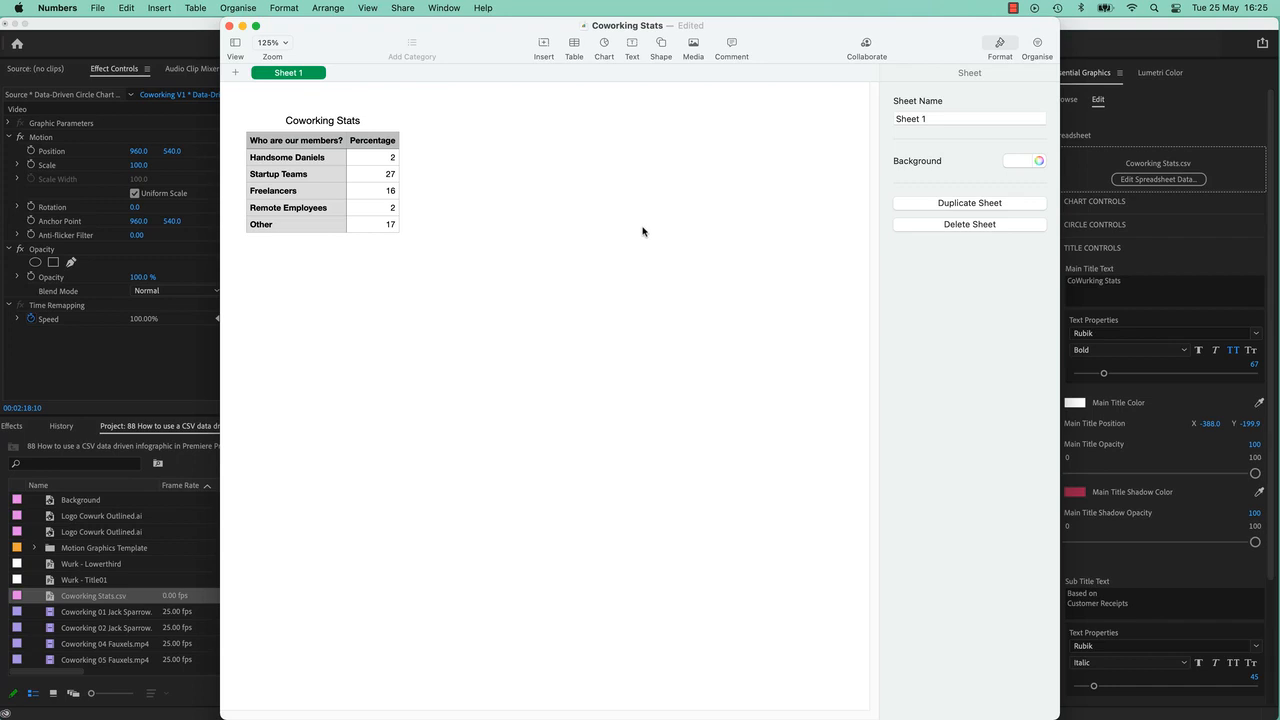
mouse_move(460, 184)
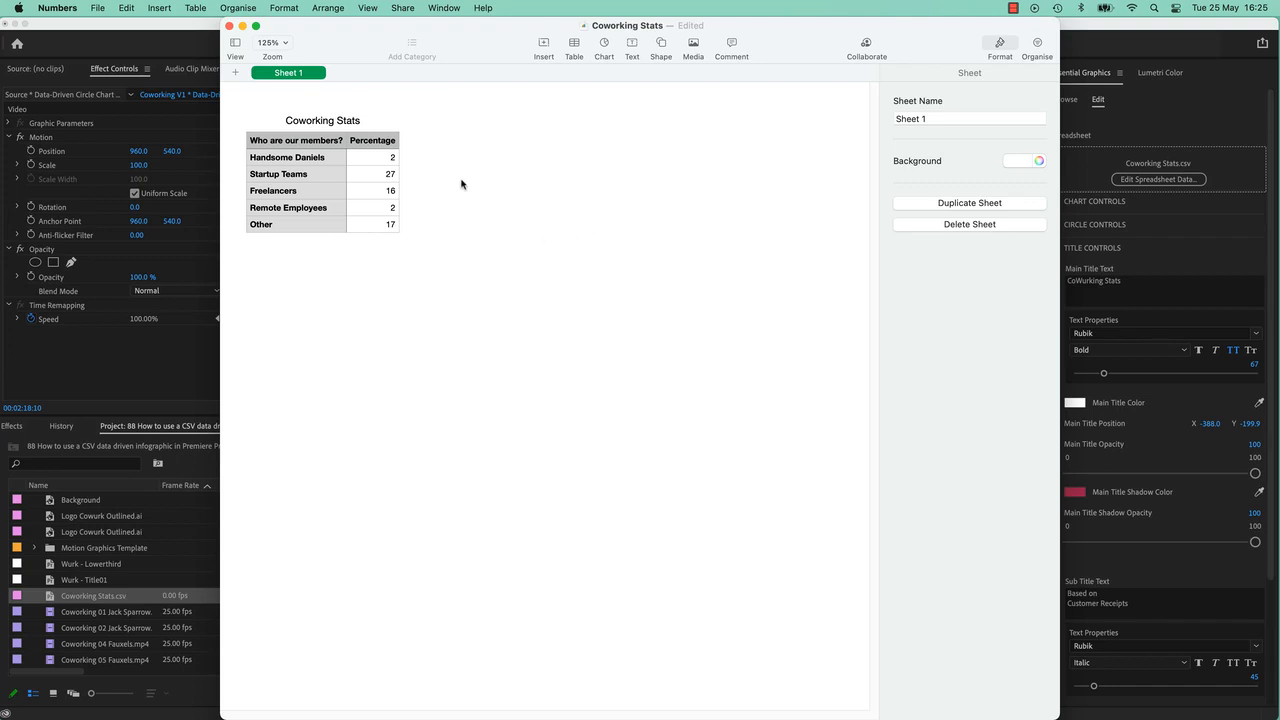
mouse_move(704, 410)
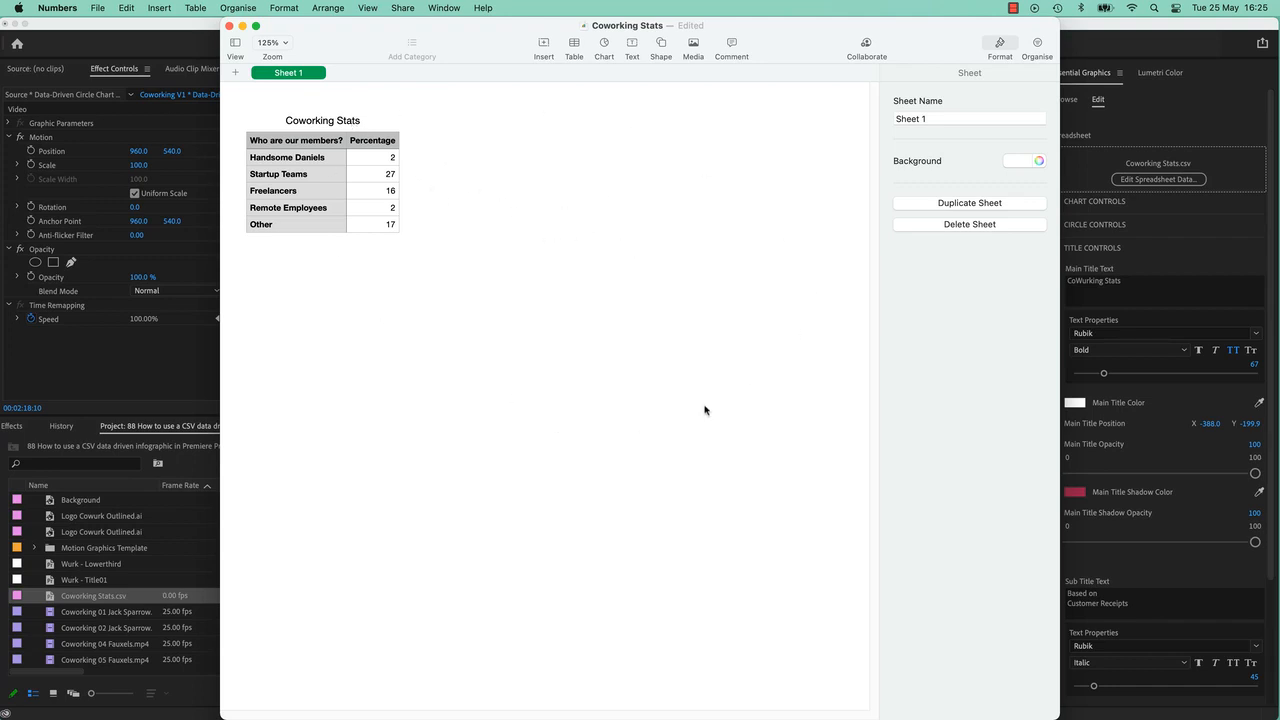
- Export the table as CSV named Coworking Stats into the Co Working folder
left_click(98, 8)
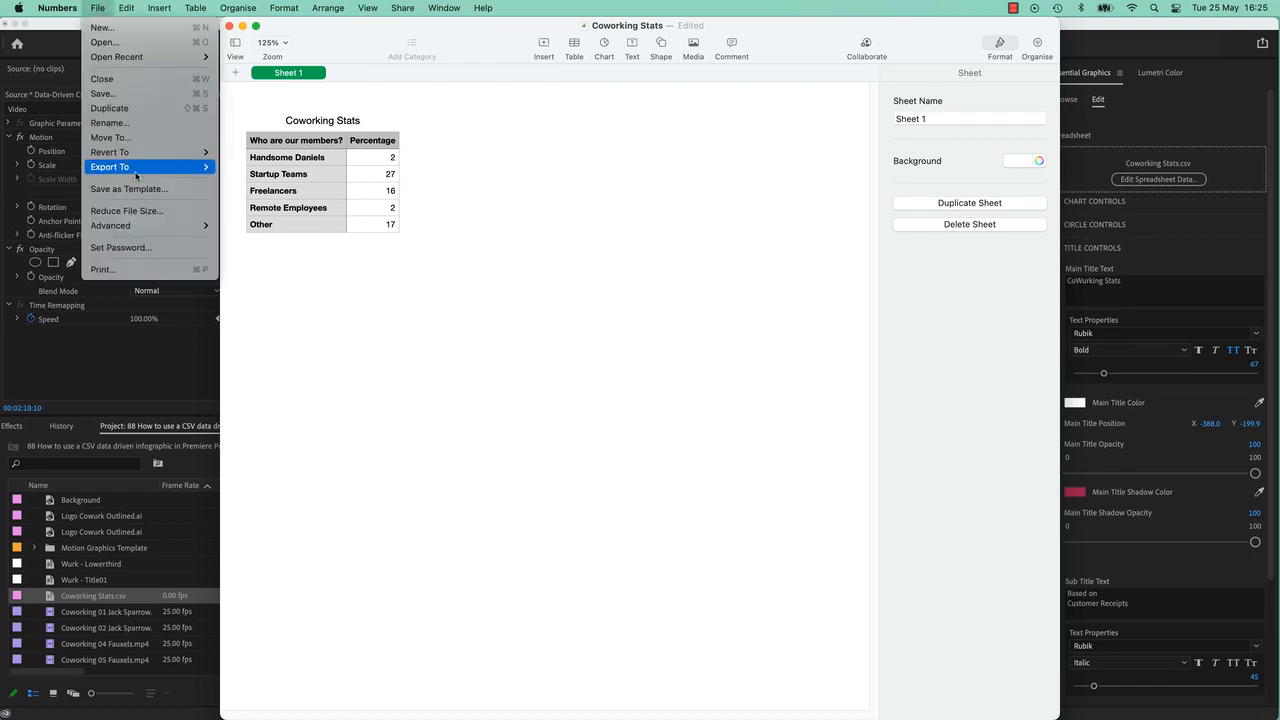
left_click(110, 166)
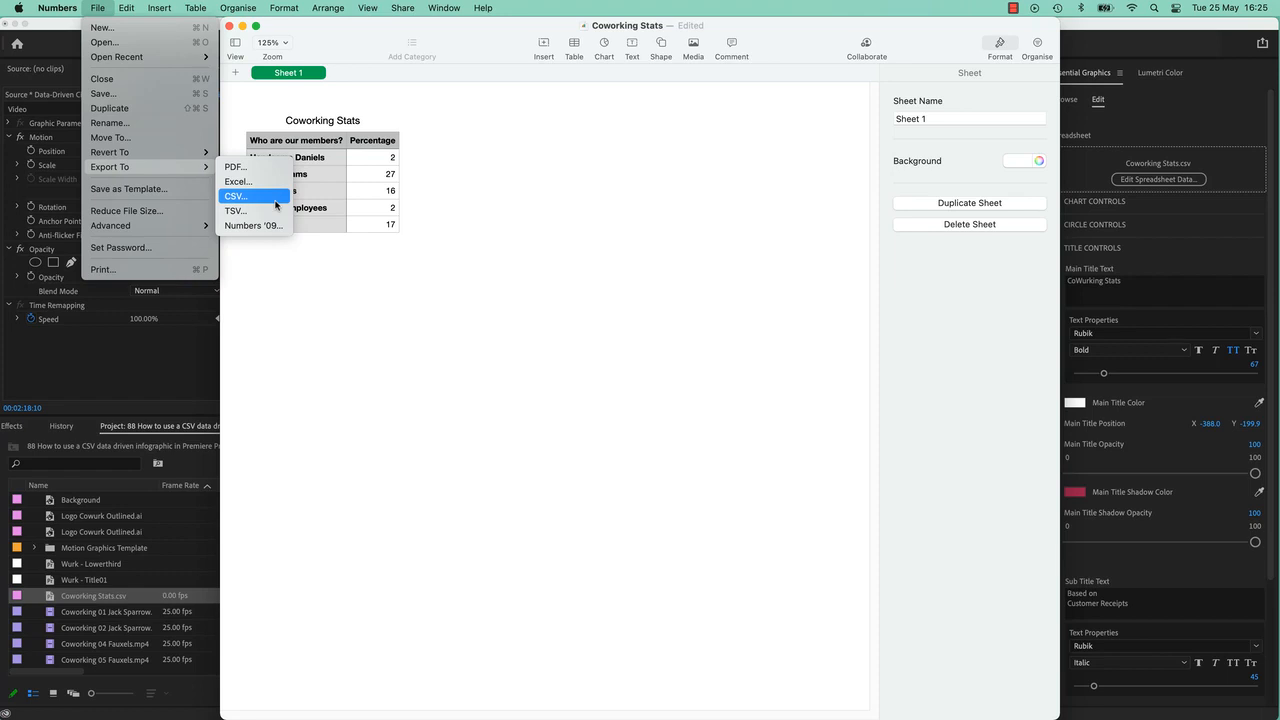
mouse_move(232, 196)
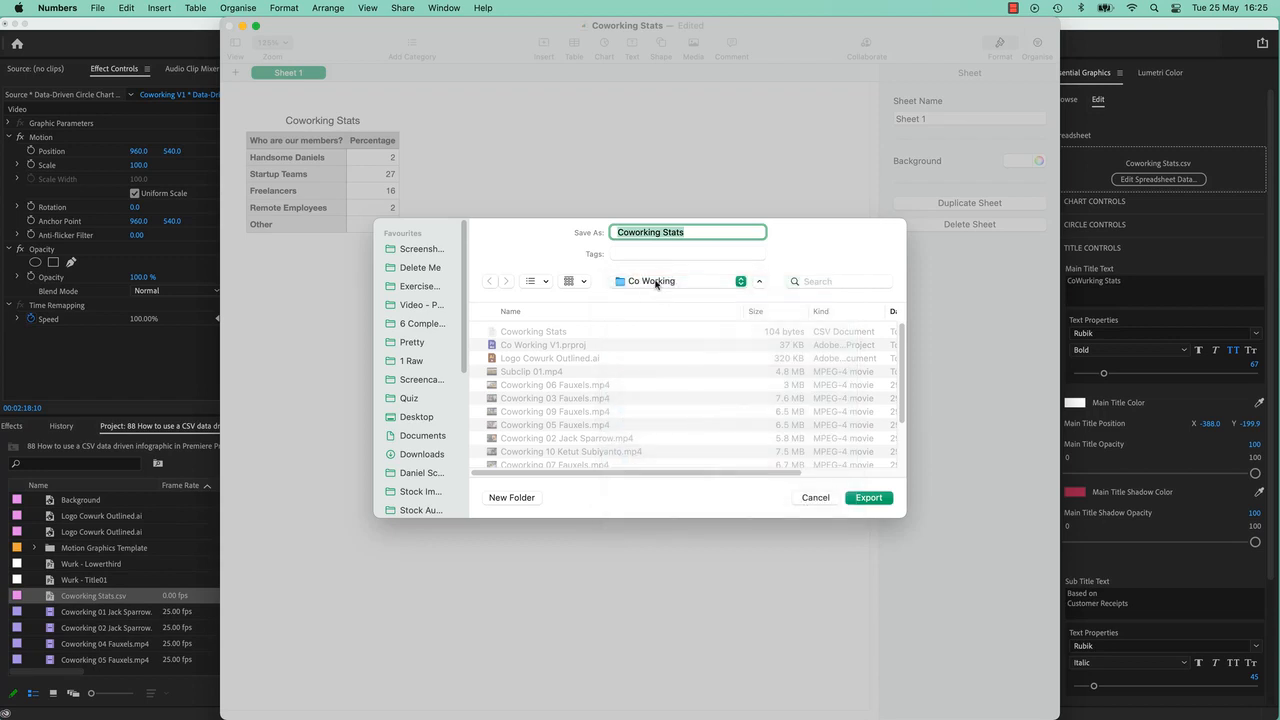
mouse_move(848, 338)
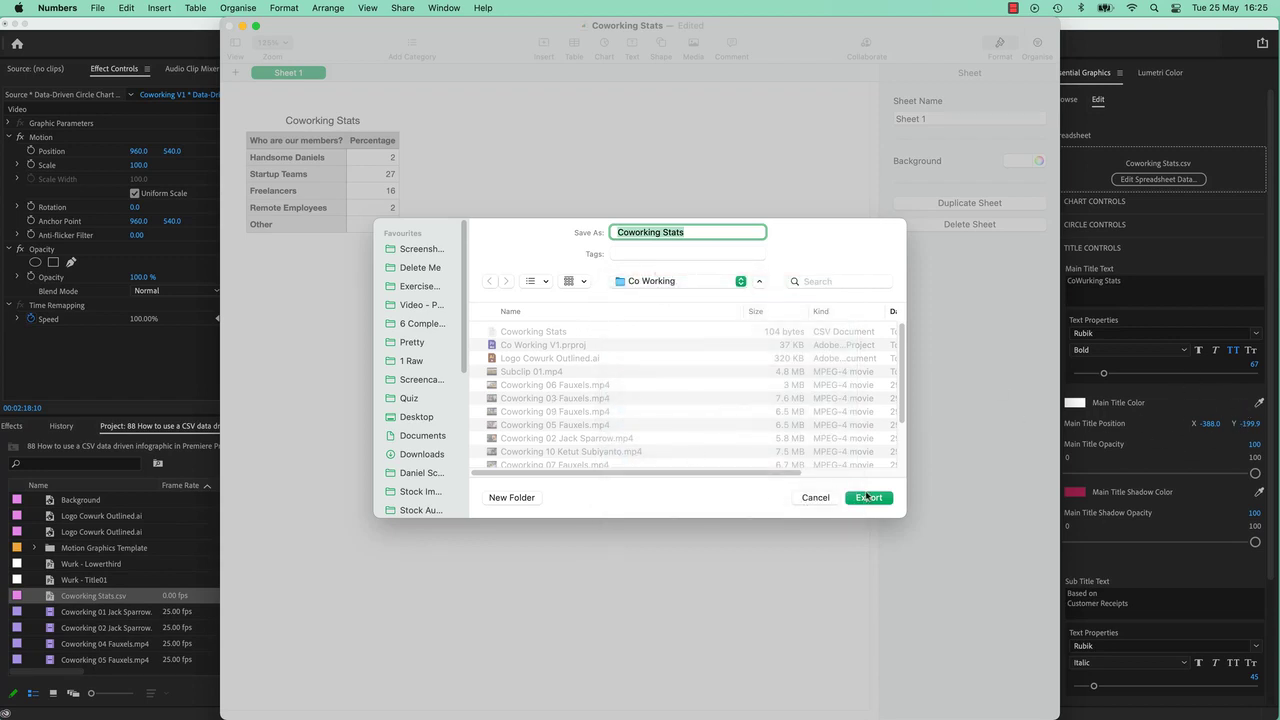
left_click(868, 496)
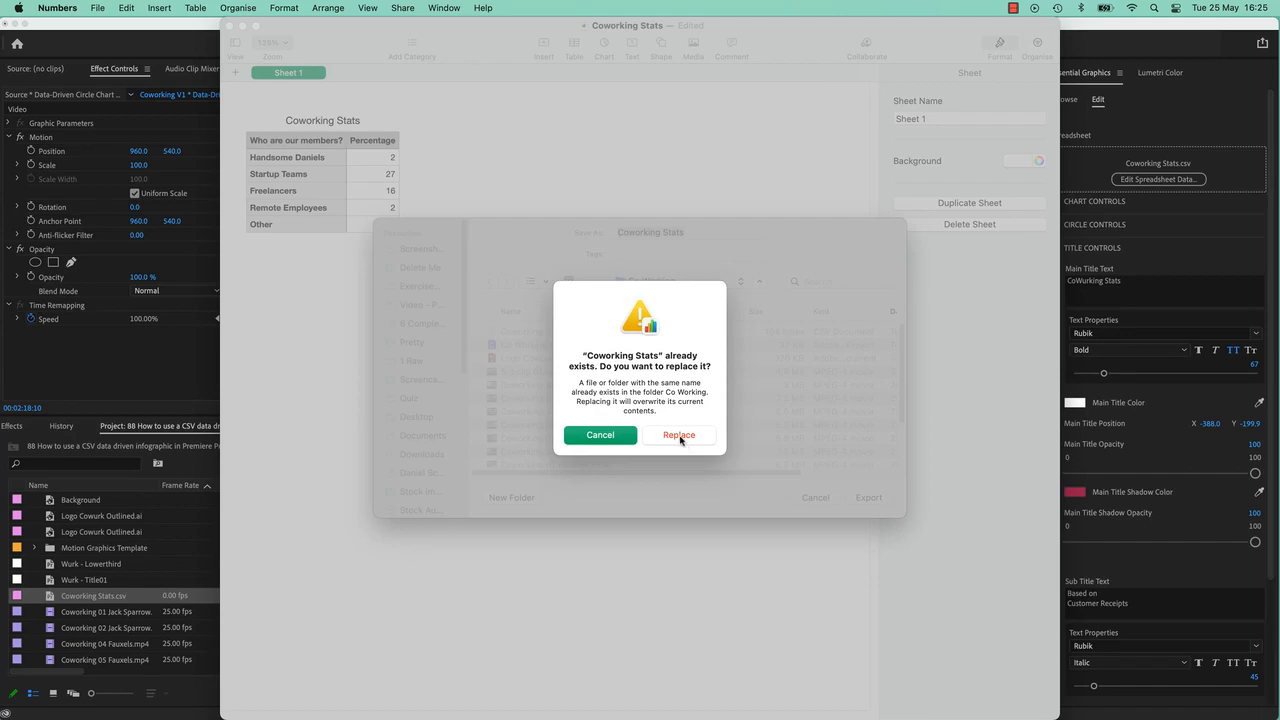
- Replace the existing Coworking Stats CSV so the chart shows Handsome Dentists
left_click(678, 436)
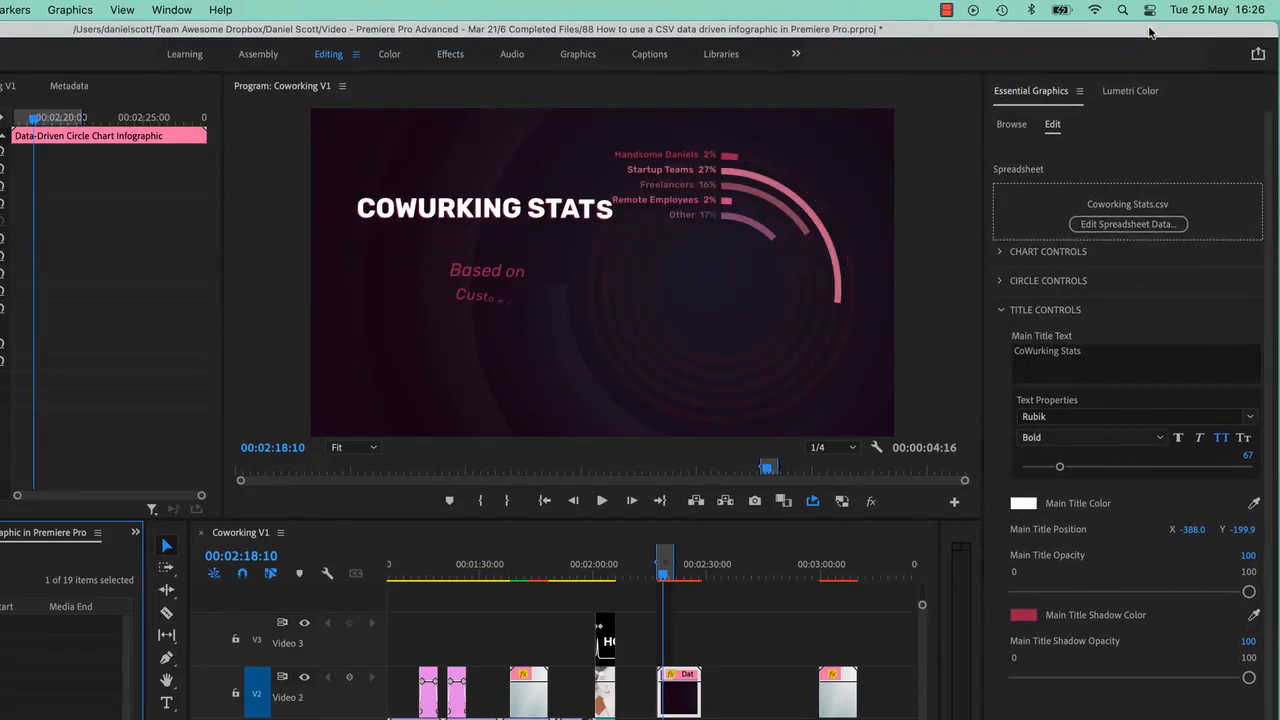
mouse_move(864, 158)
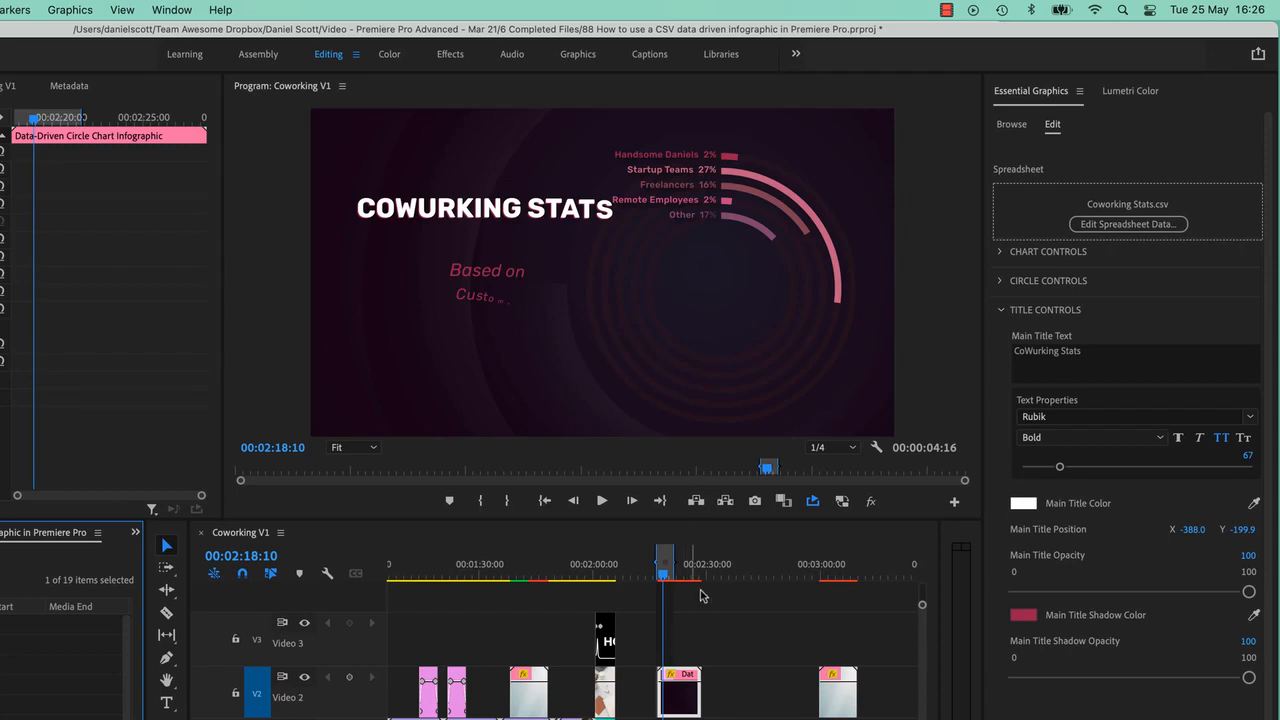
mouse_move(620, 264)
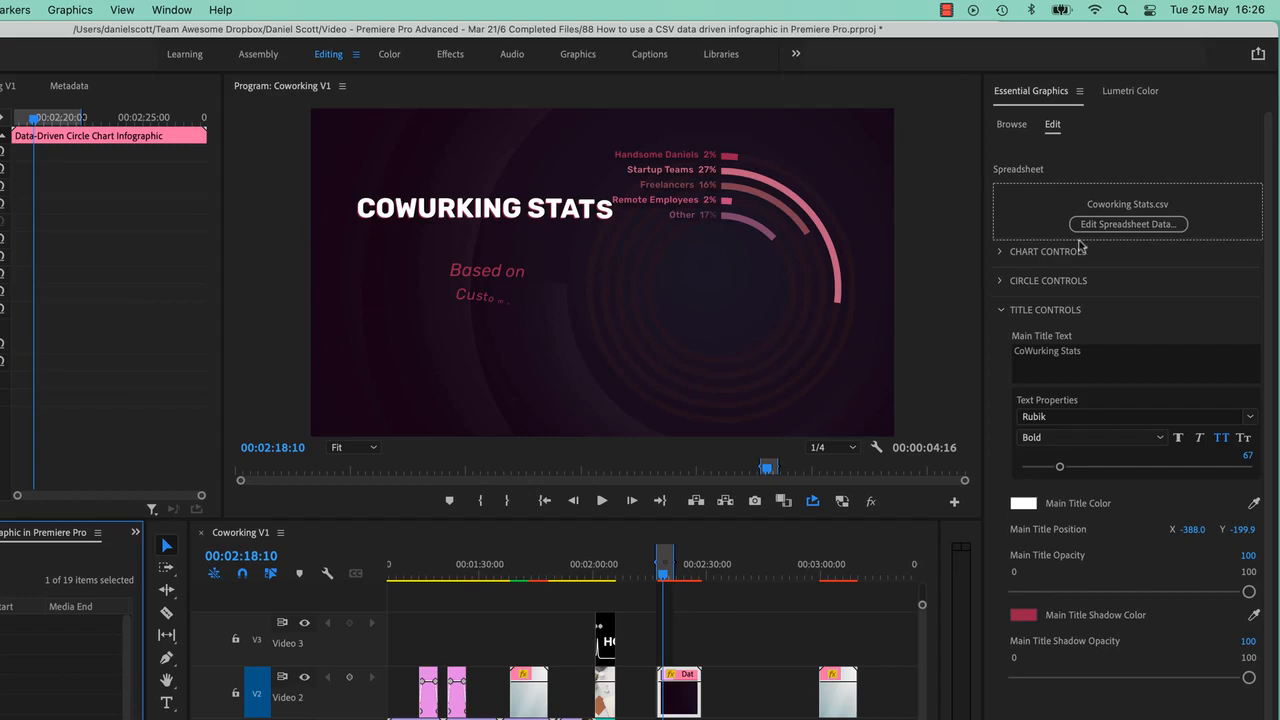
- Relink the chart's spreadsheet data to the Coworking Stats CSV file via Browse
left_click(1128, 224)
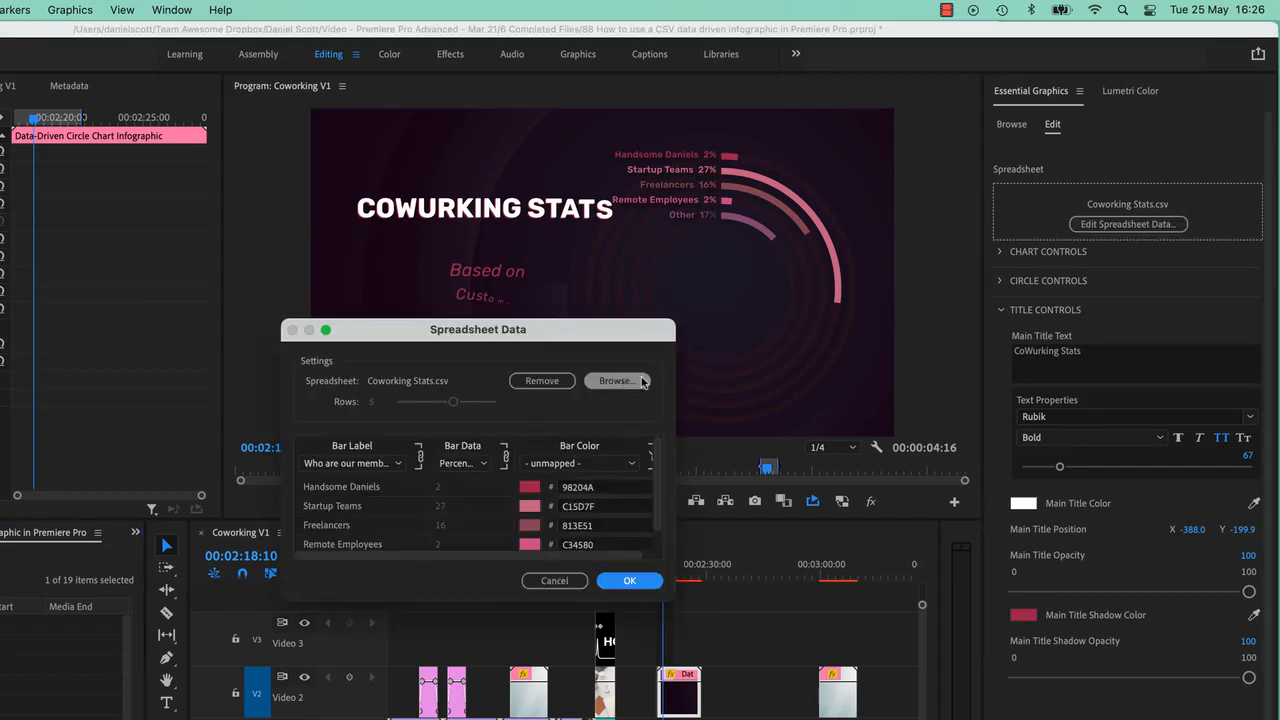
left_click(616, 380)
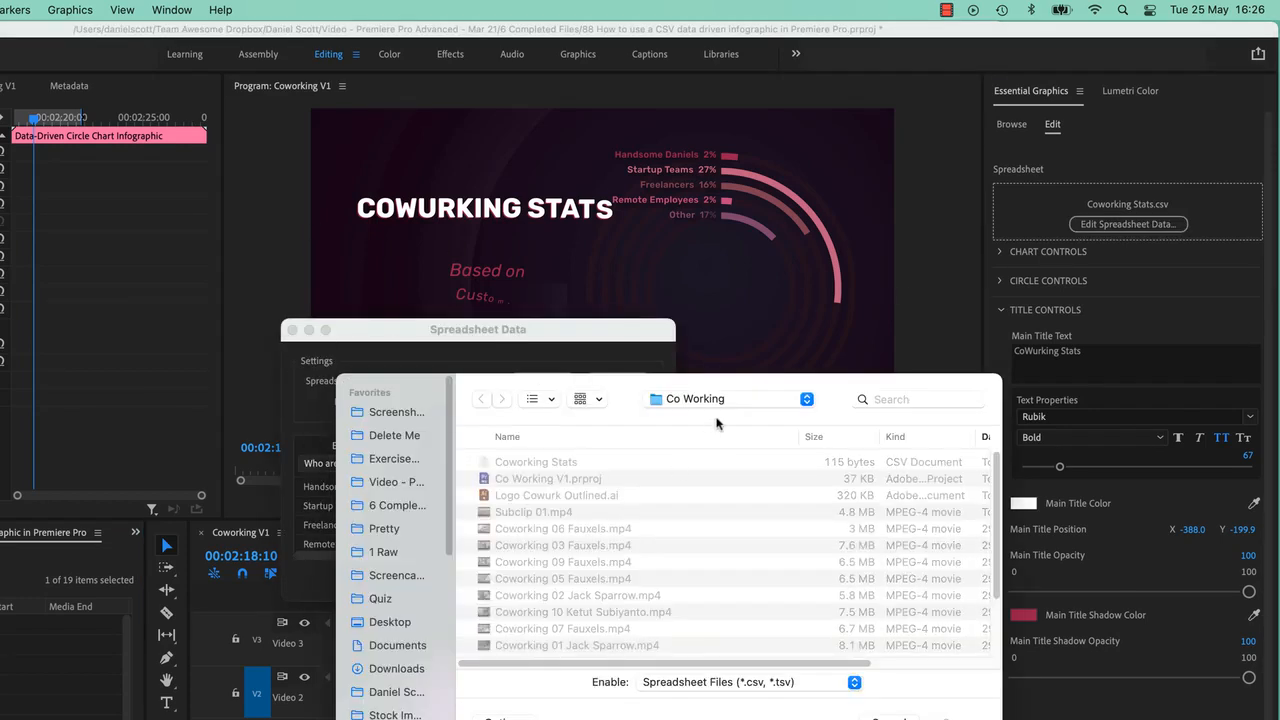
left_click(536, 460)
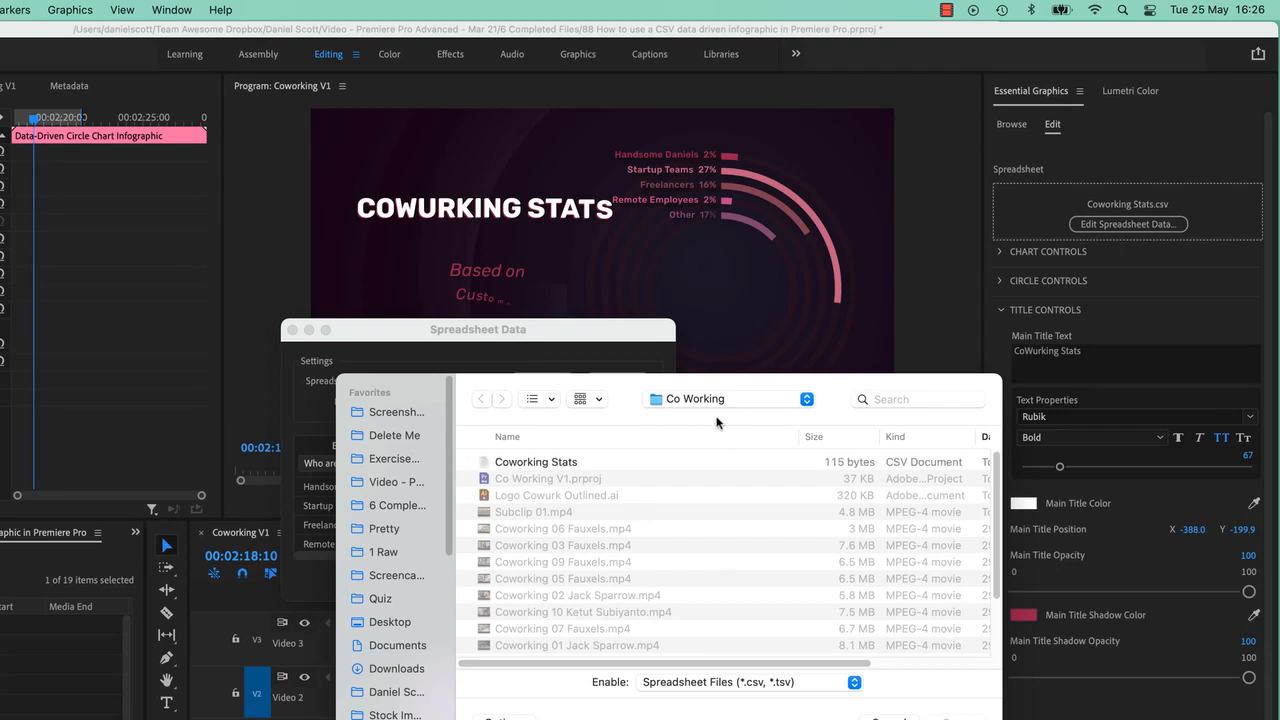
mouse_move(880, 710)
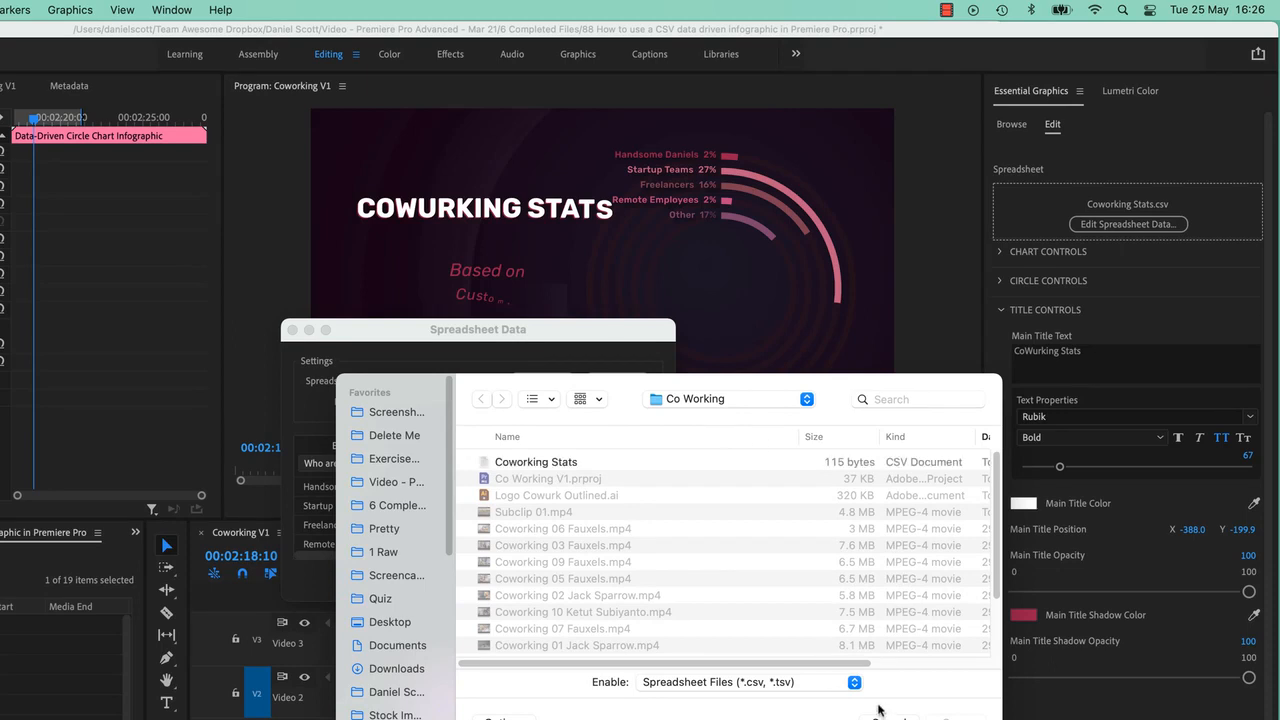
left_click(536, 460)
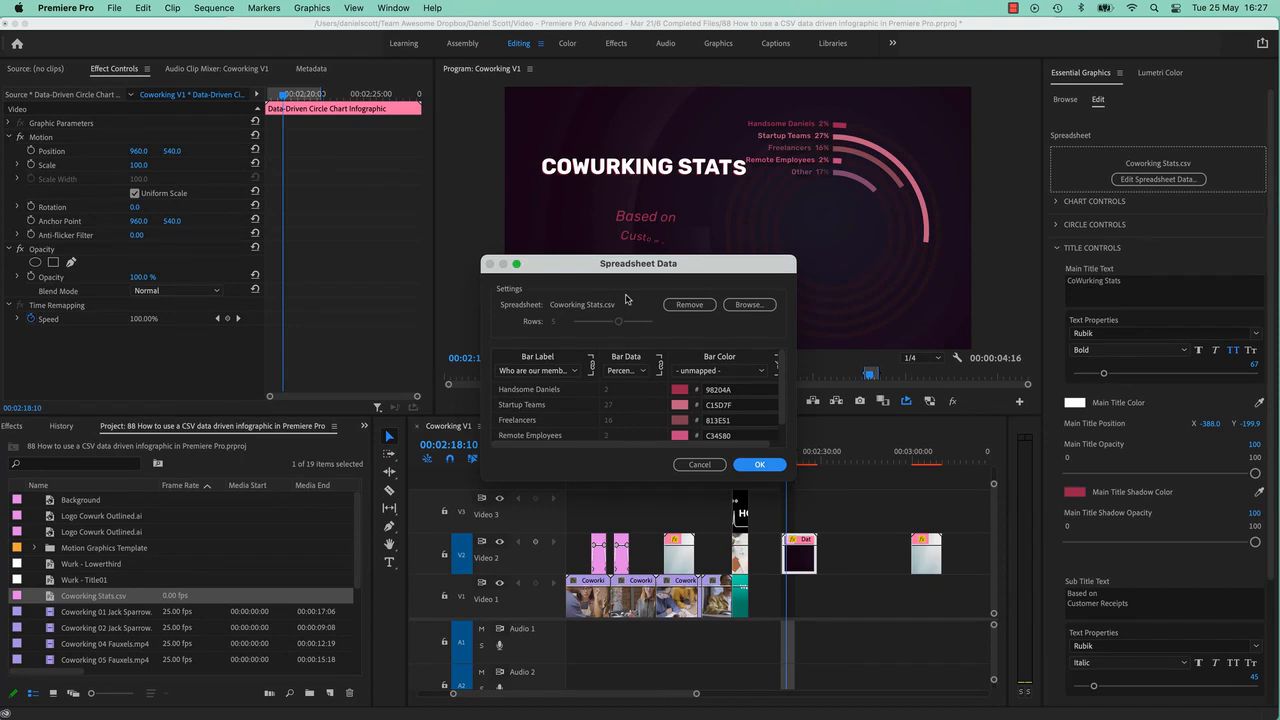
mouse_move(622, 292)
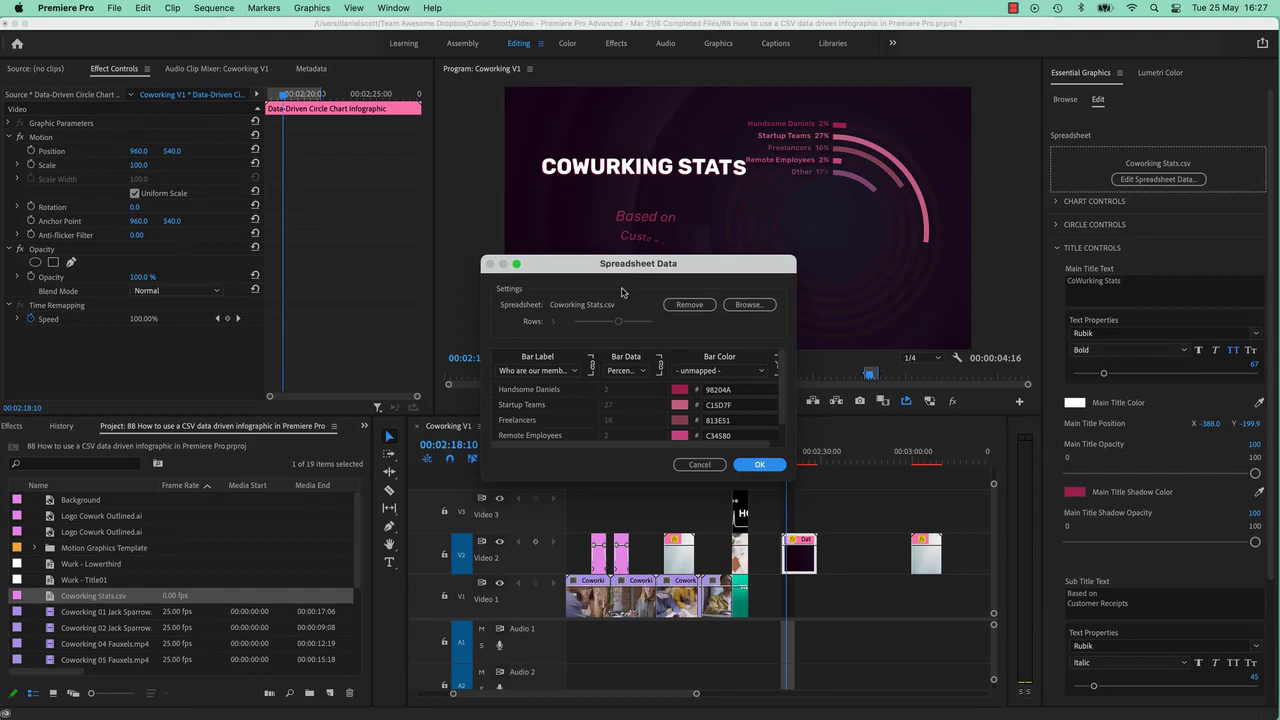
mouse_move(616, 312)
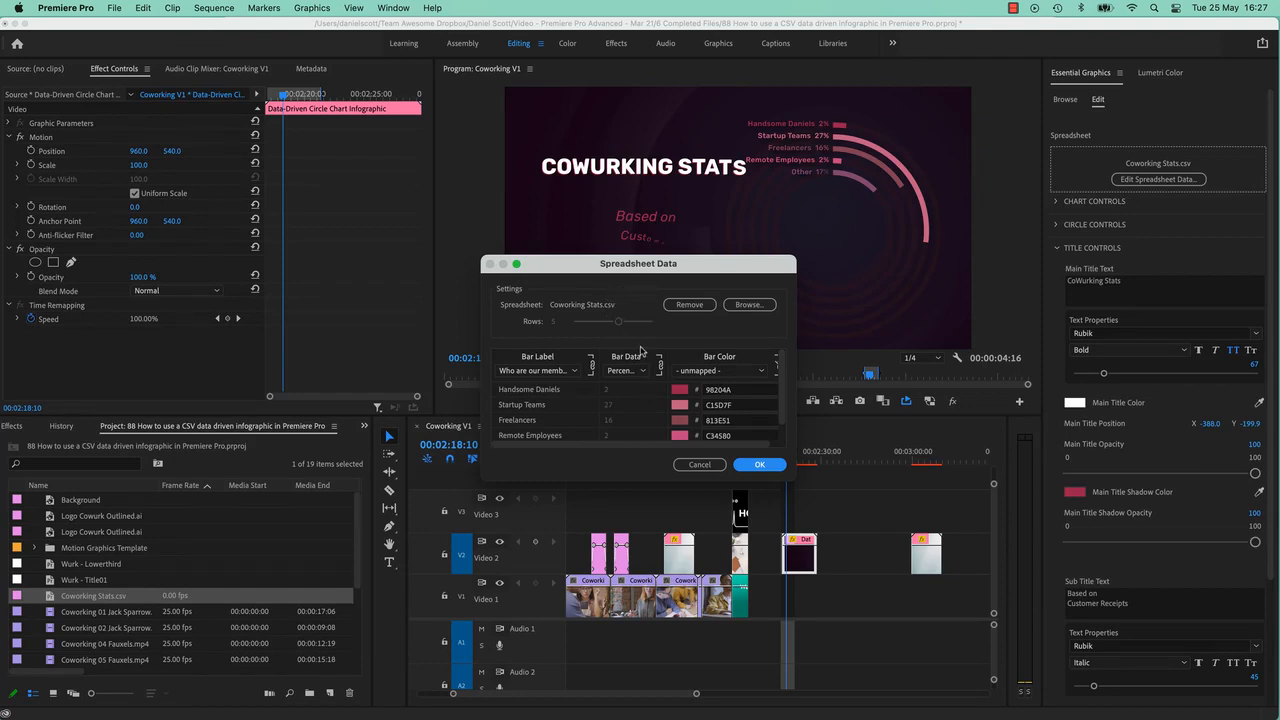
mouse_move(616, 312)
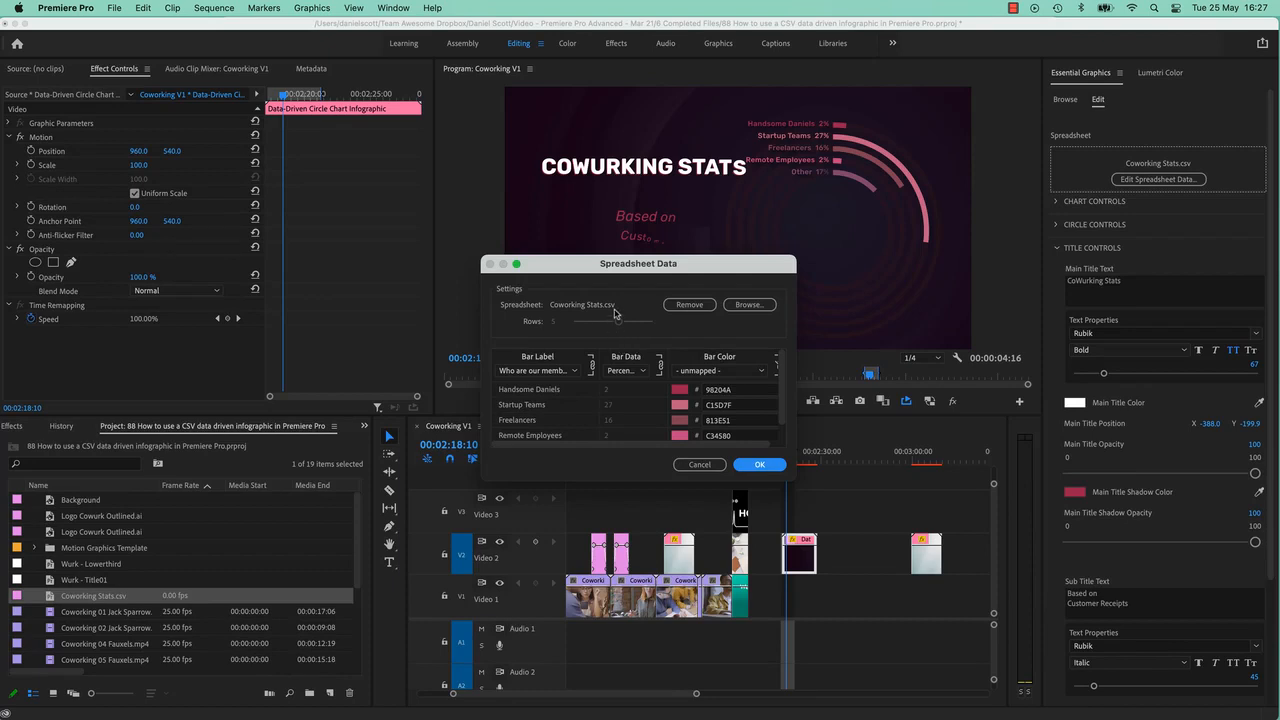
- Confirm the spreadsheet data so the circle chart shows the updated member stats
left_click(760, 464)
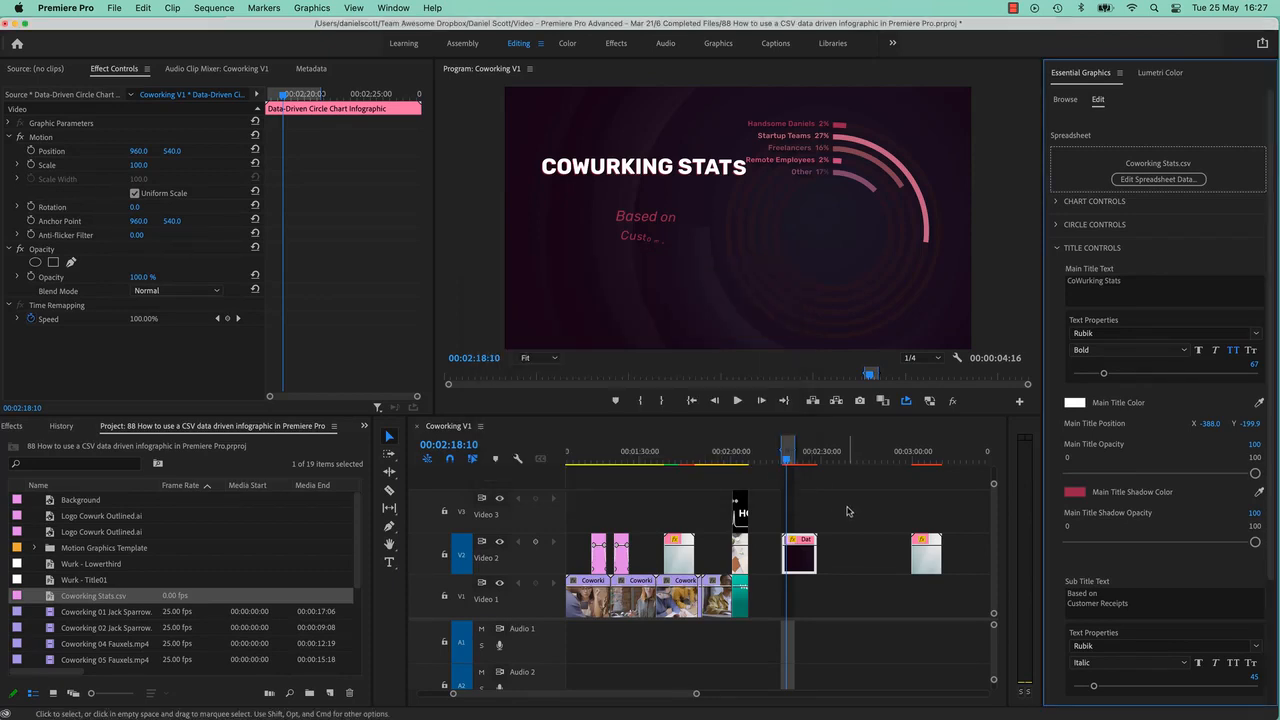